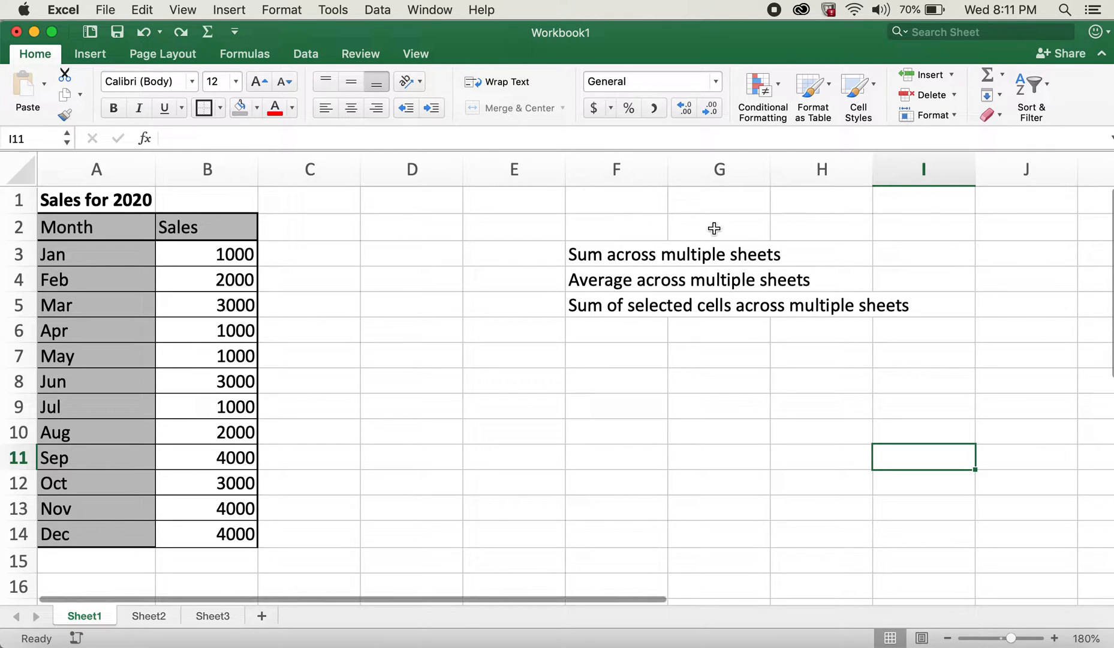
mouse_move(601, 262)
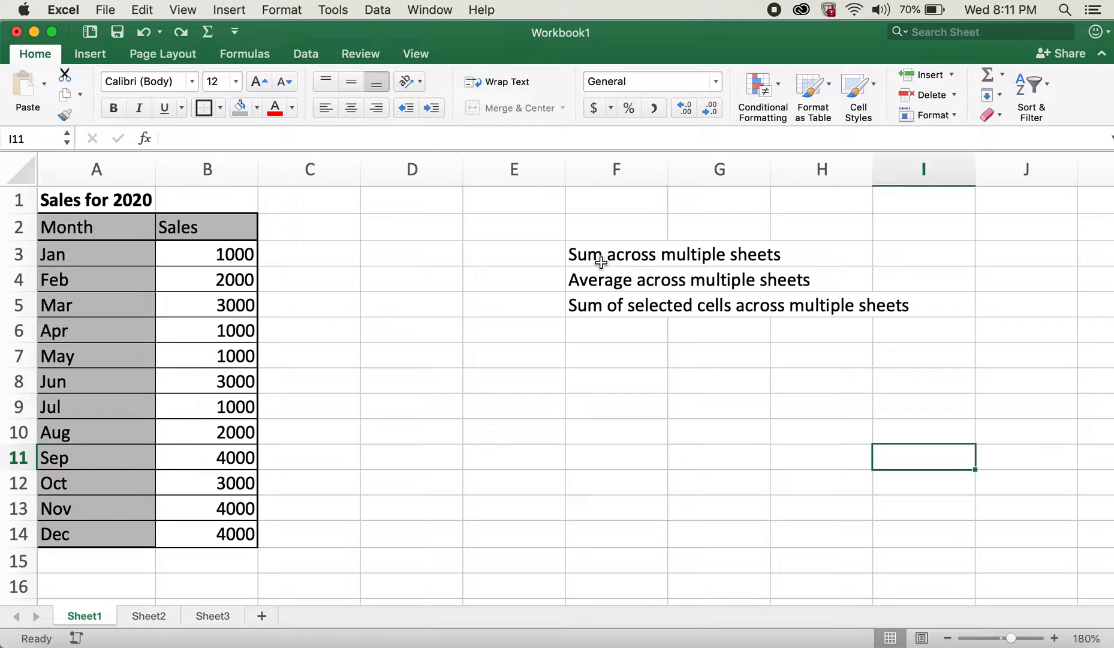
Step: Review the task description, the 2021 sales on Sheet2 and the empty Sheet3
click(616, 253)
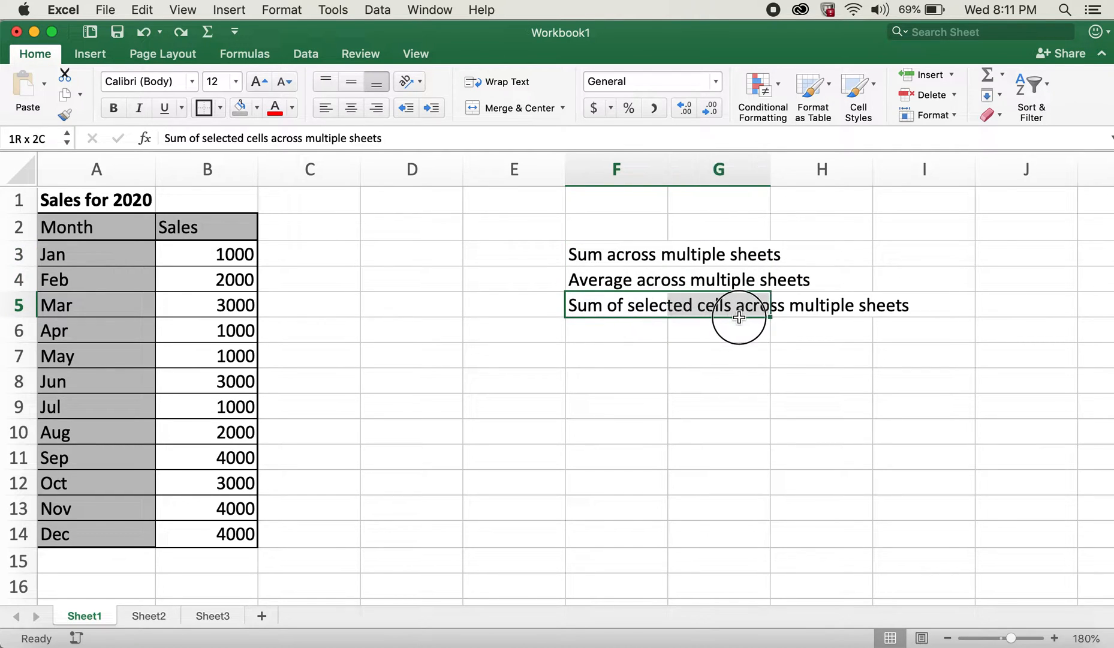
click(816, 351)
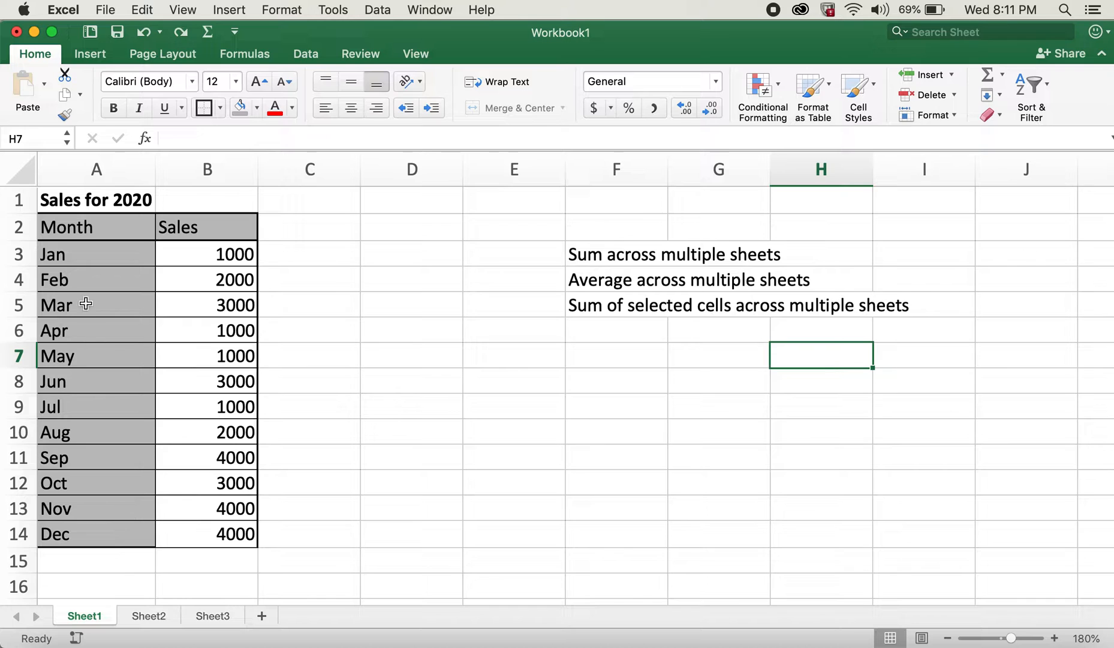
mouse_move(118, 589)
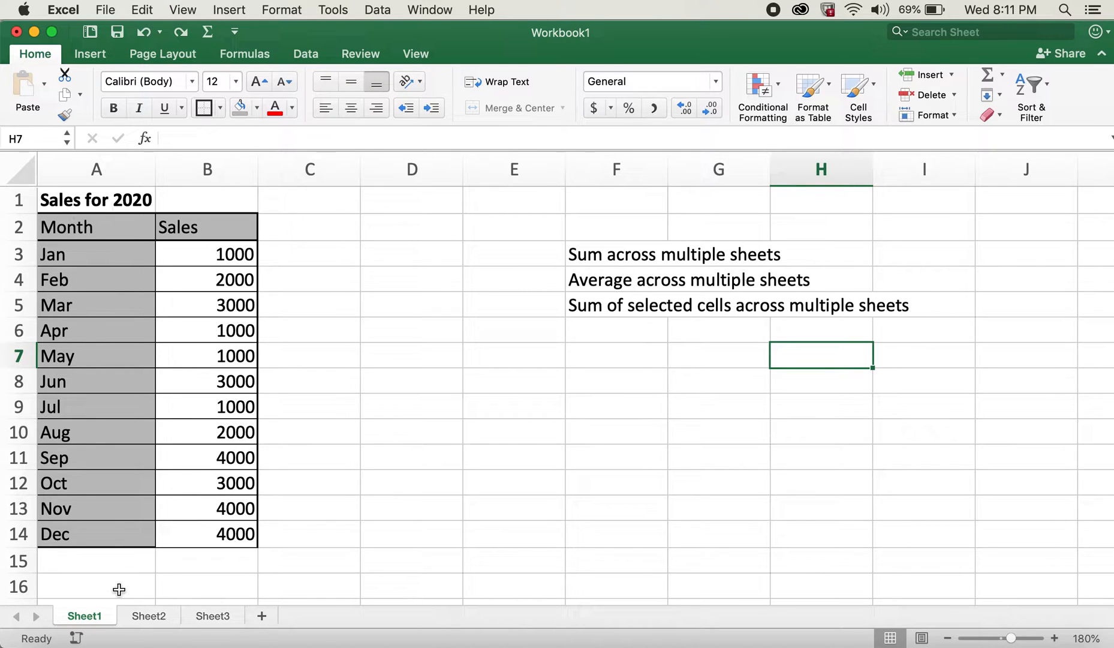
click(149, 616)
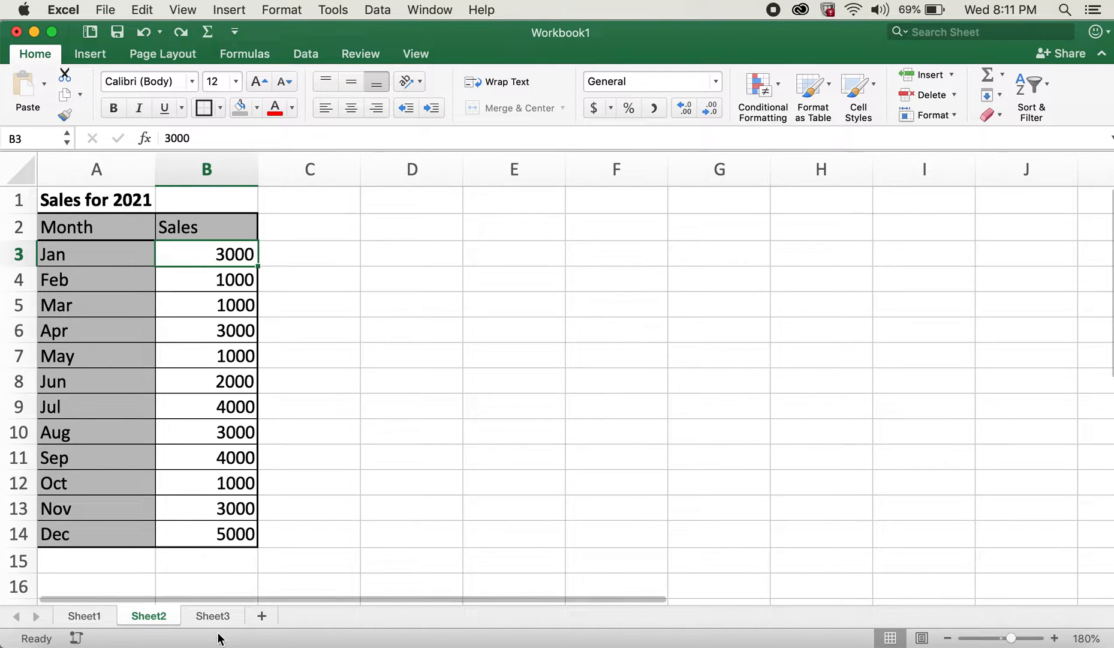
click(212, 616)
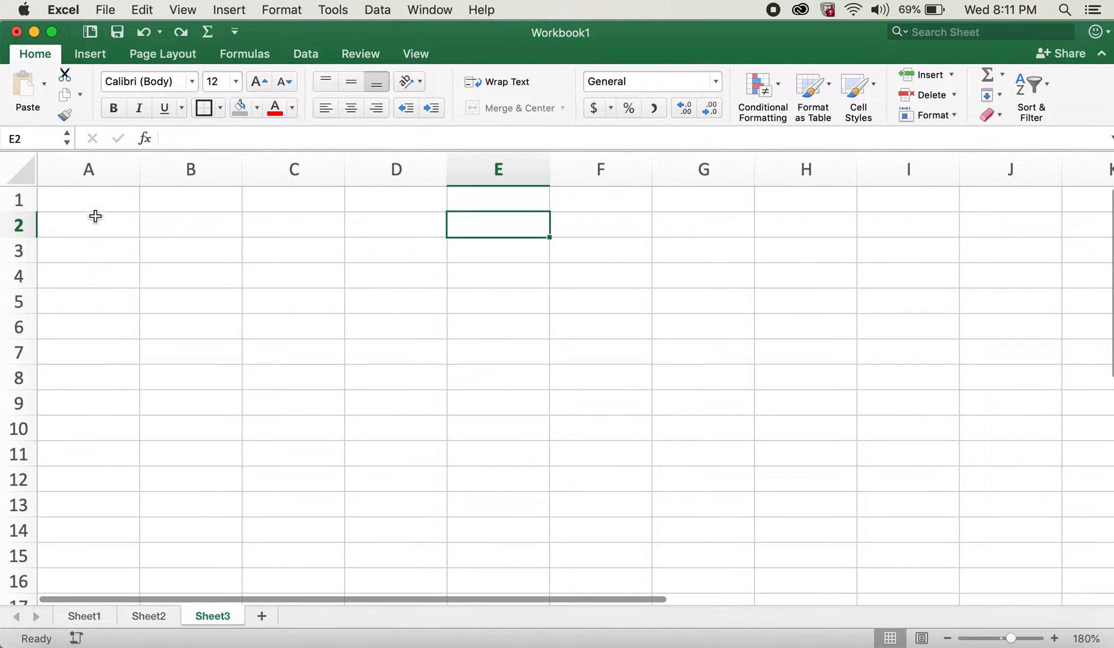
Step: Check the 2020 sales on Sheet1, then settle on the empty Sheet3 with A1 selected
click(84, 616)
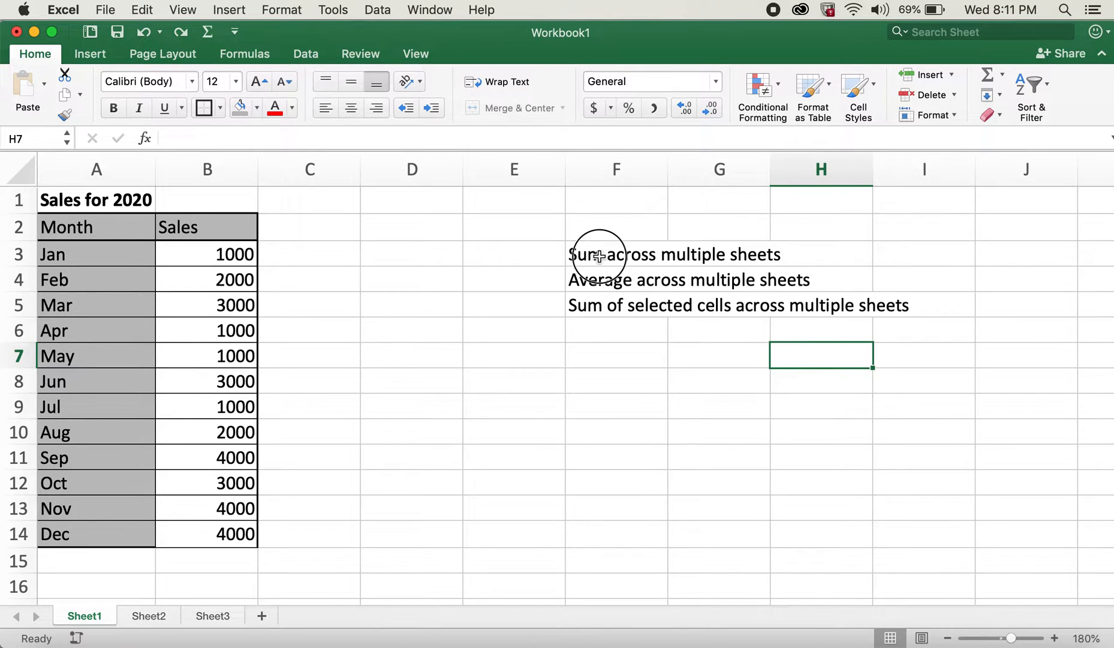
click(514, 381)
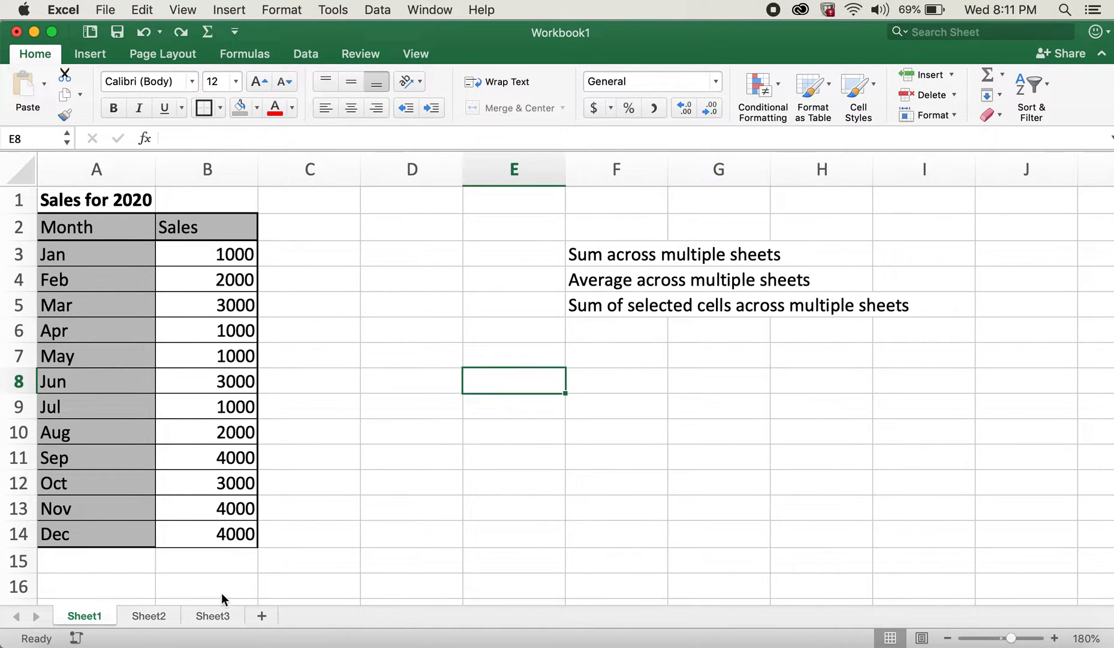
click(212, 616)
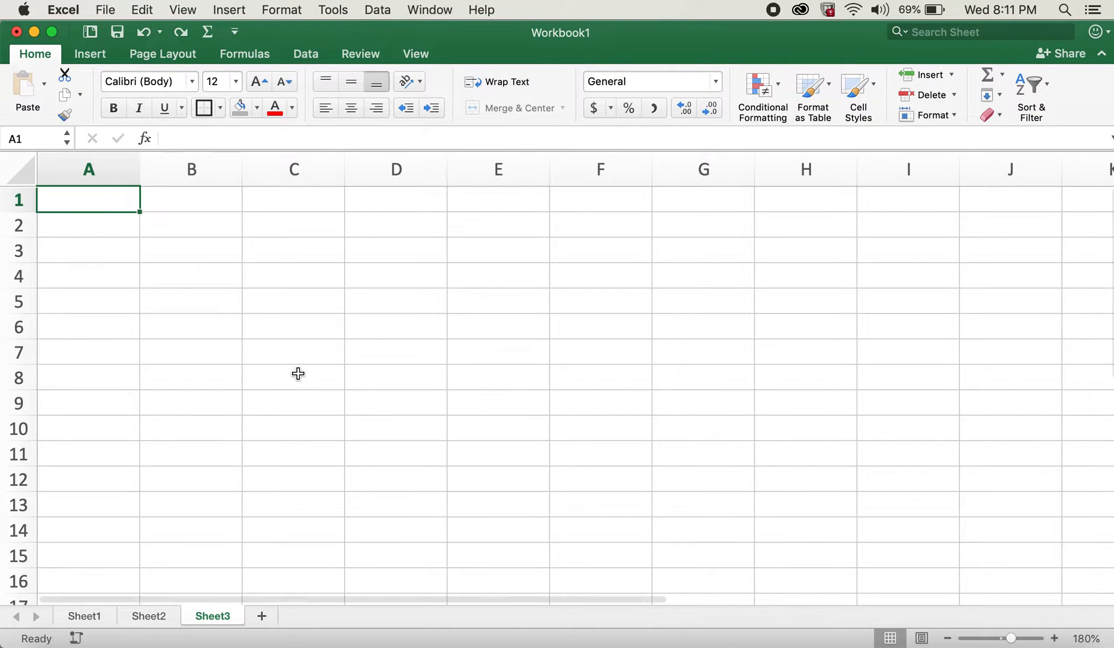
Step: Start a SUM in Sheet3!A1 referencing Sheet1's monthly sales B3:B14
text(=sum()
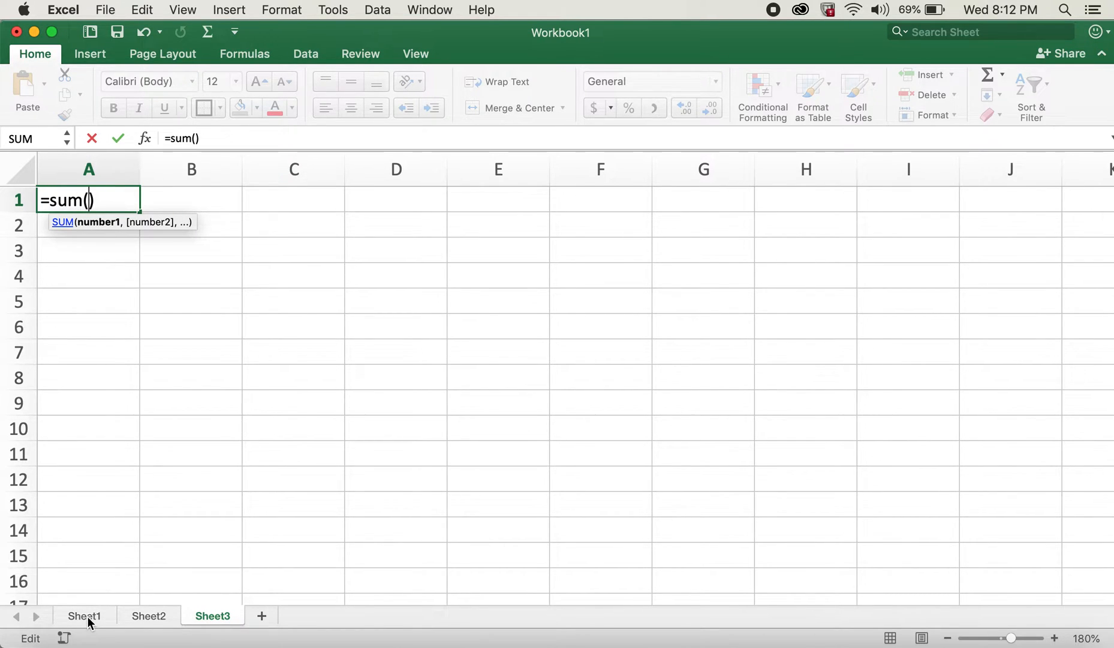
click(84, 616)
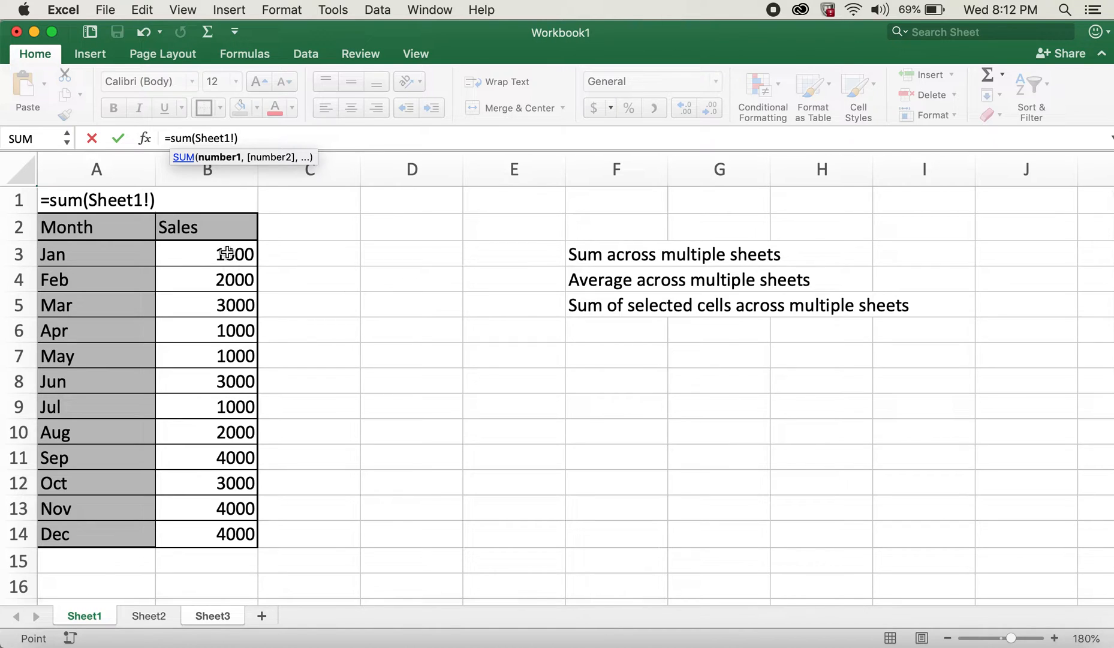
drag(228, 253, 228, 291)
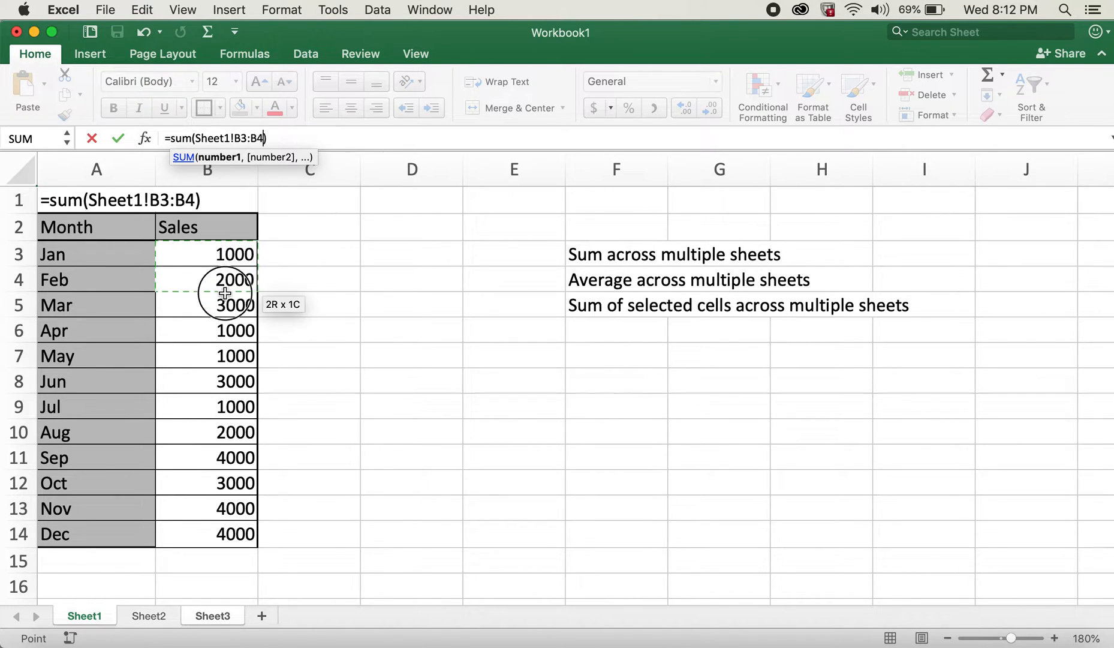
drag(226, 295, 217, 533)
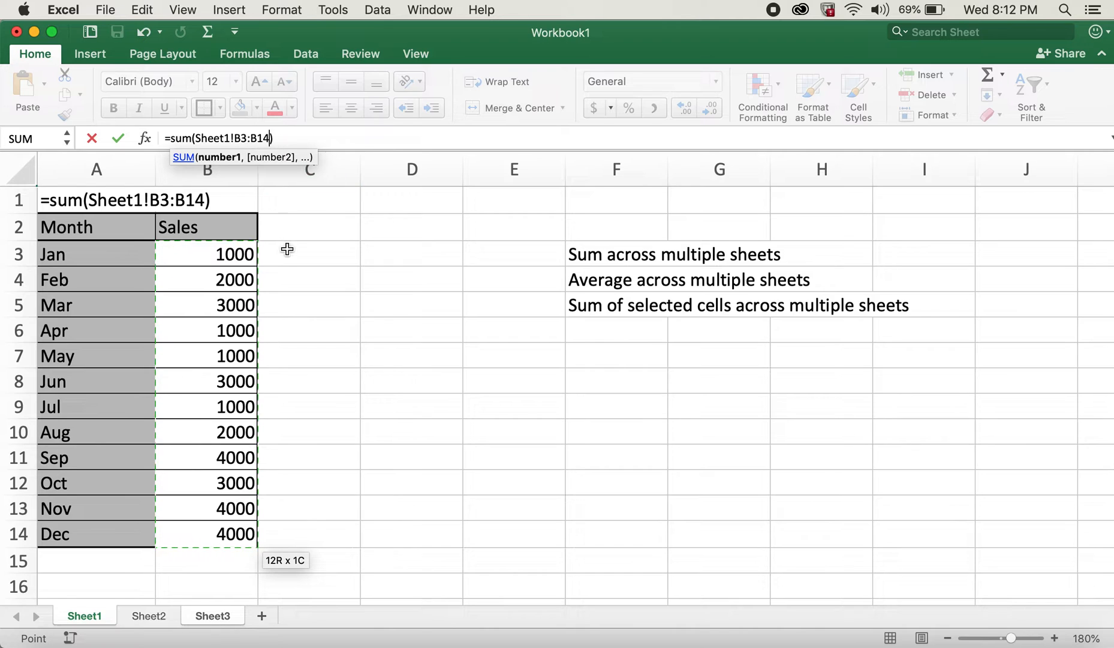
text(,)
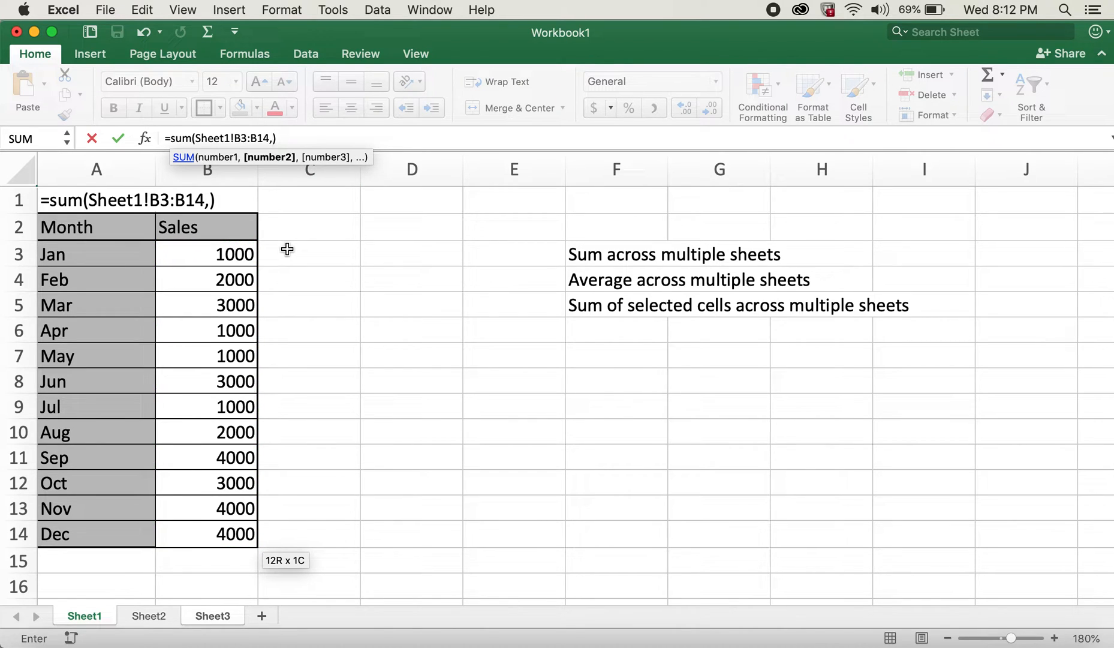
mouse_move(162, 627)
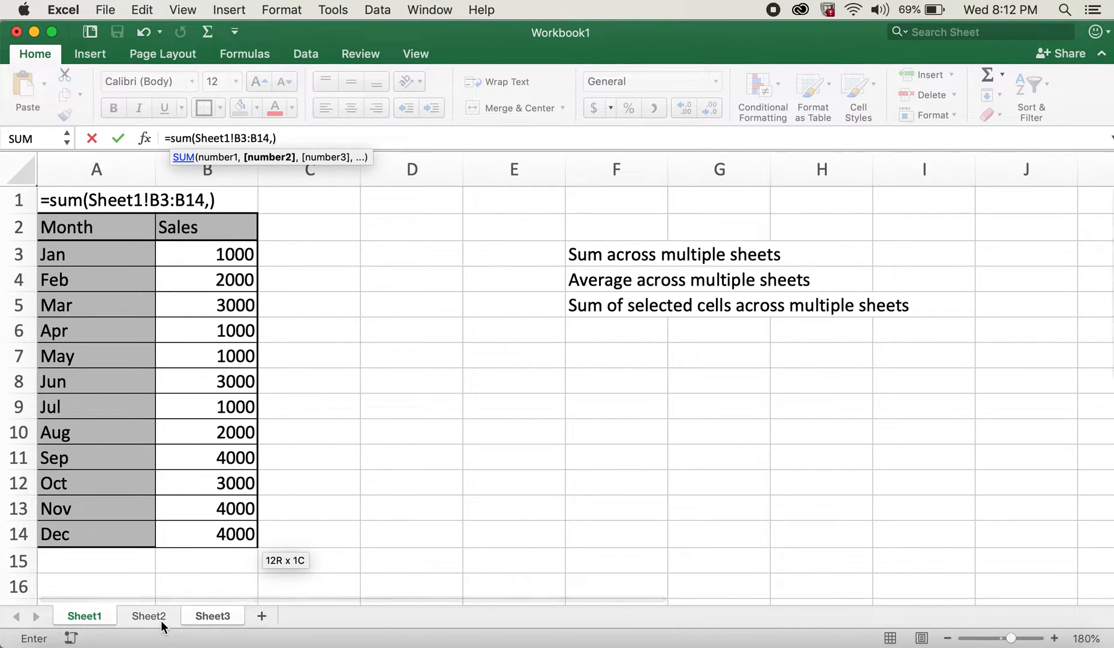
Step: Add Sheet2's B3:B14 as the second range and complete the sum, giving 60000
click(149, 615)
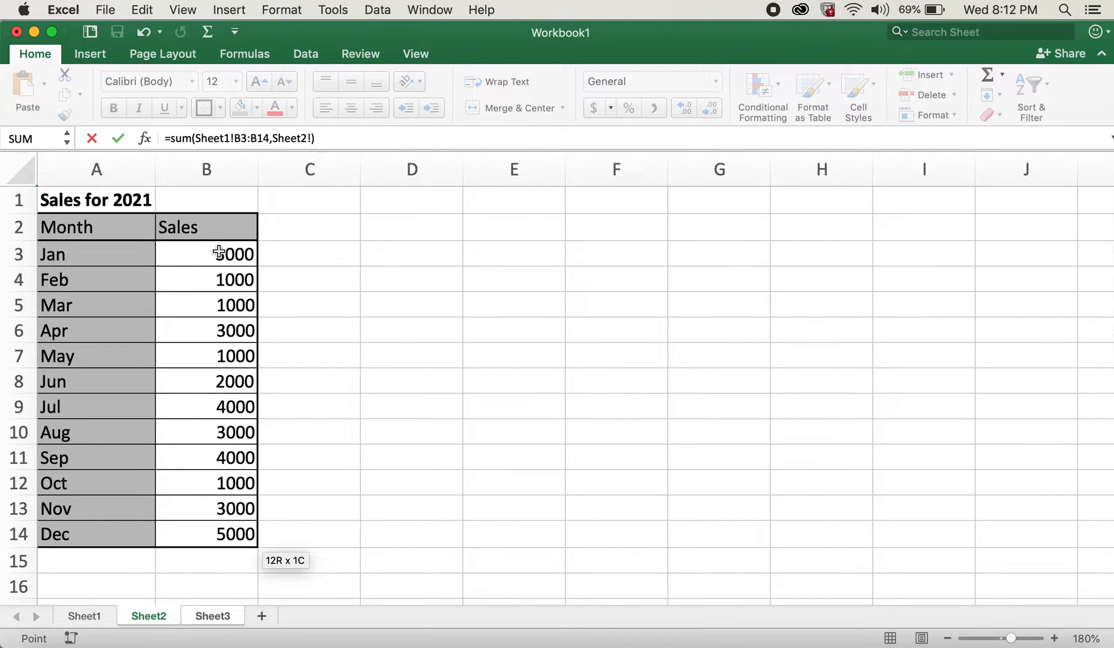
drag(206, 254, 206, 432)
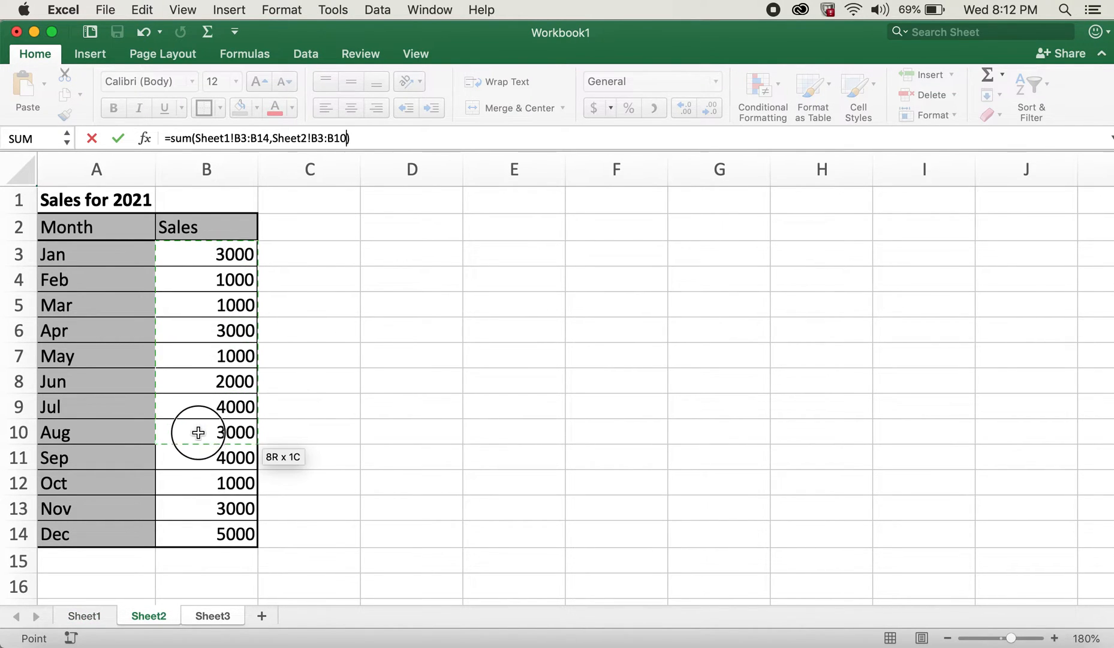
drag(206, 432, 206, 534)
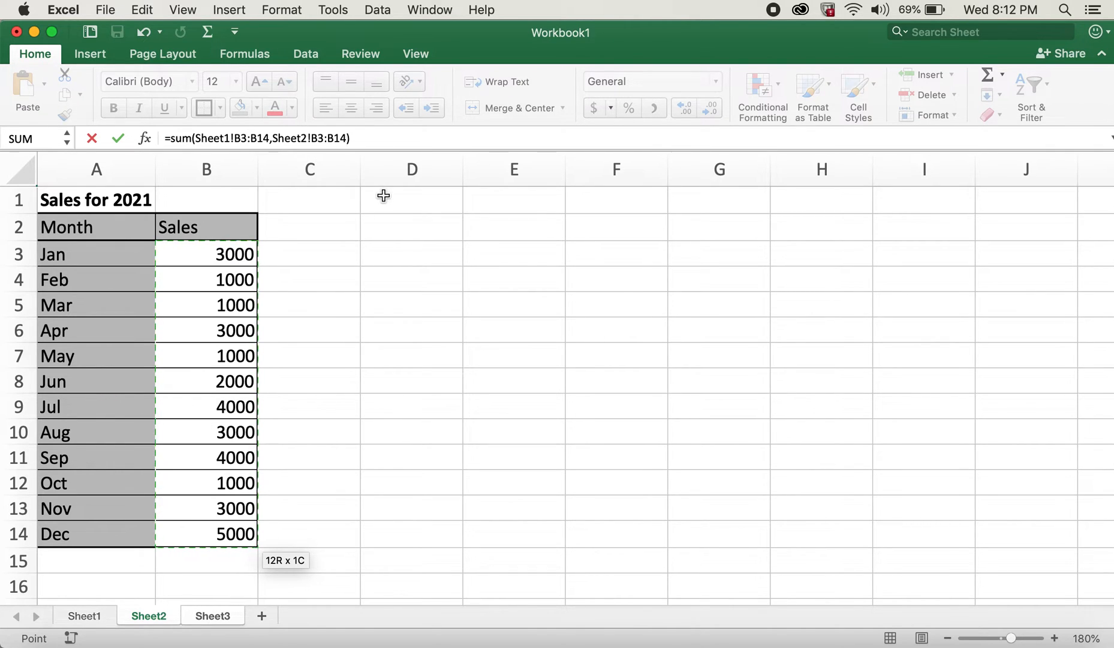
click(211, 614)
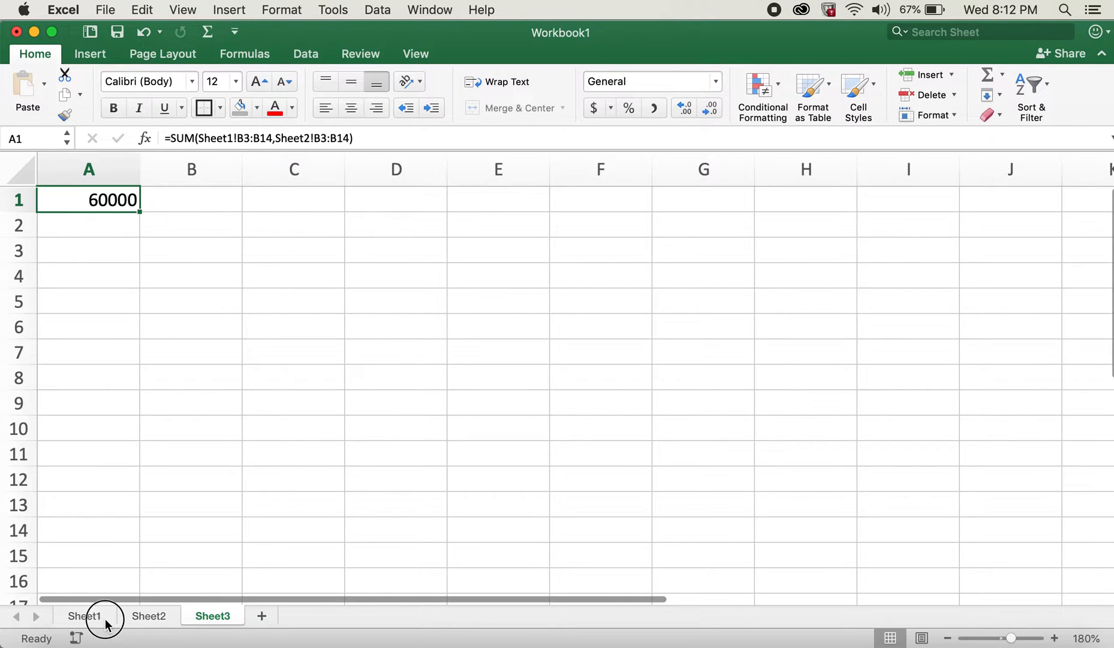
click(84, 616)
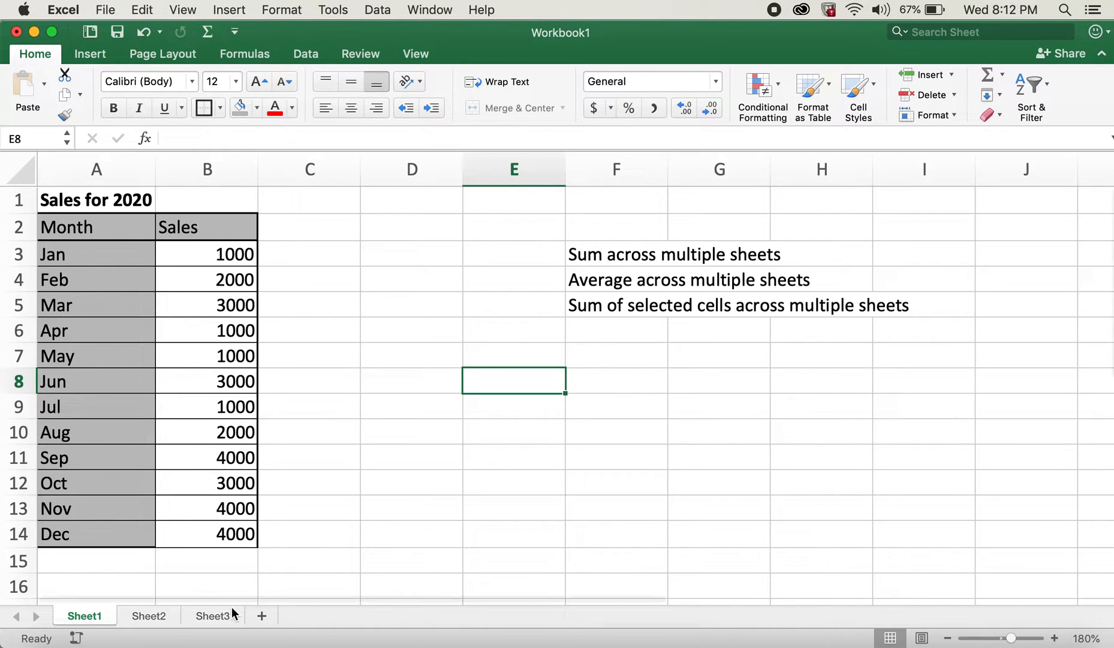
click(212, 616)
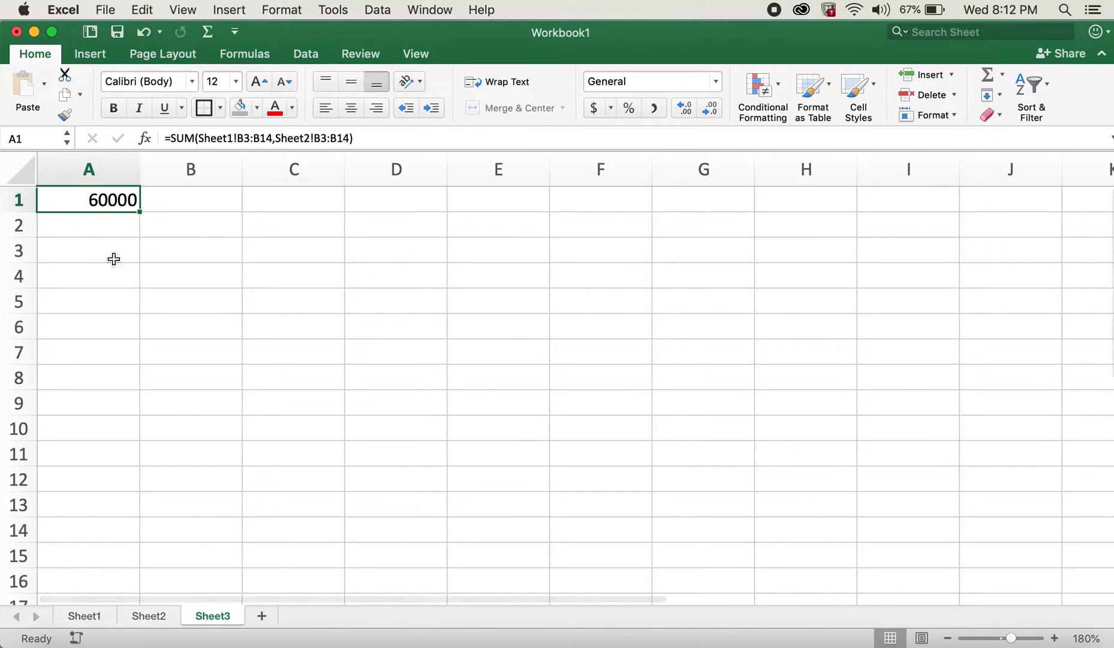
click(84, 616)
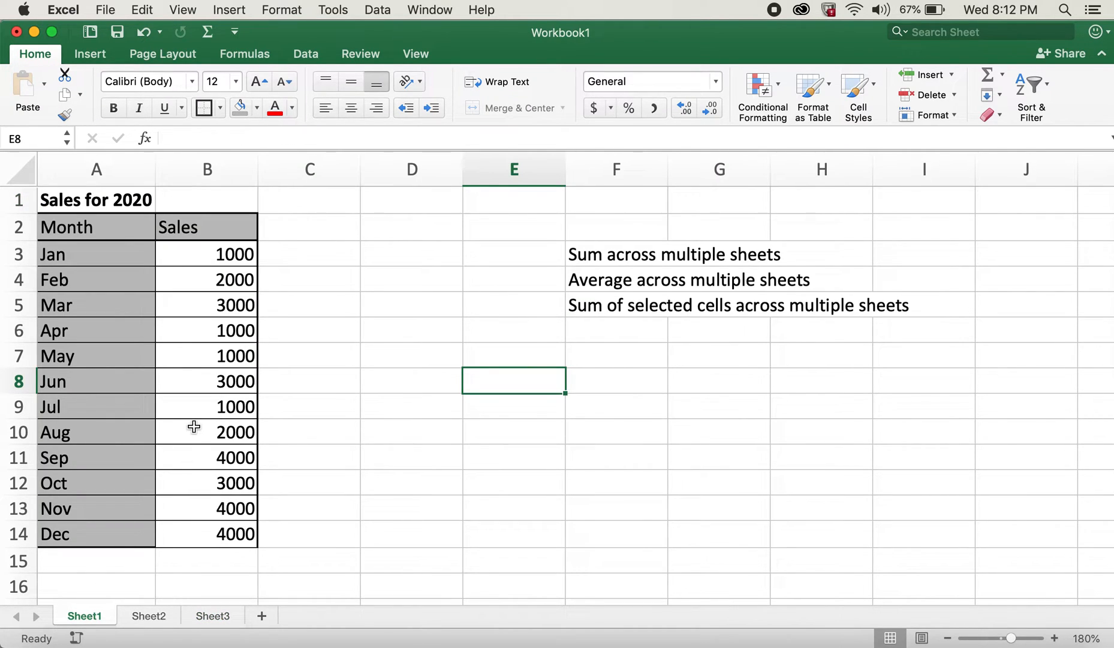
mouse_move(236, 579)
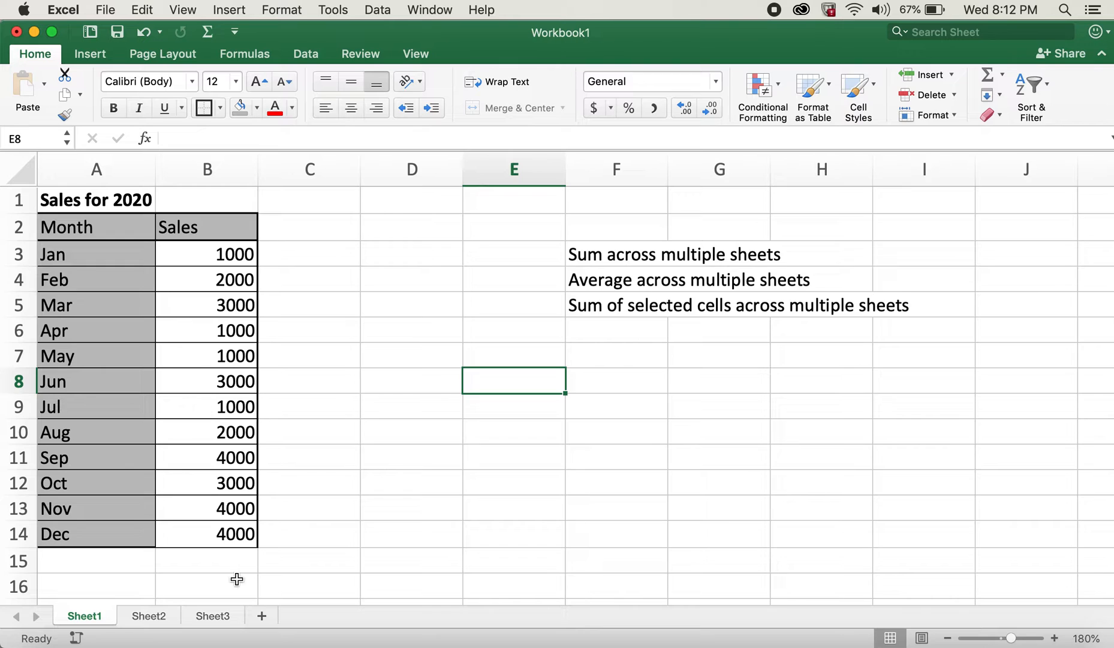
click(212, 614)
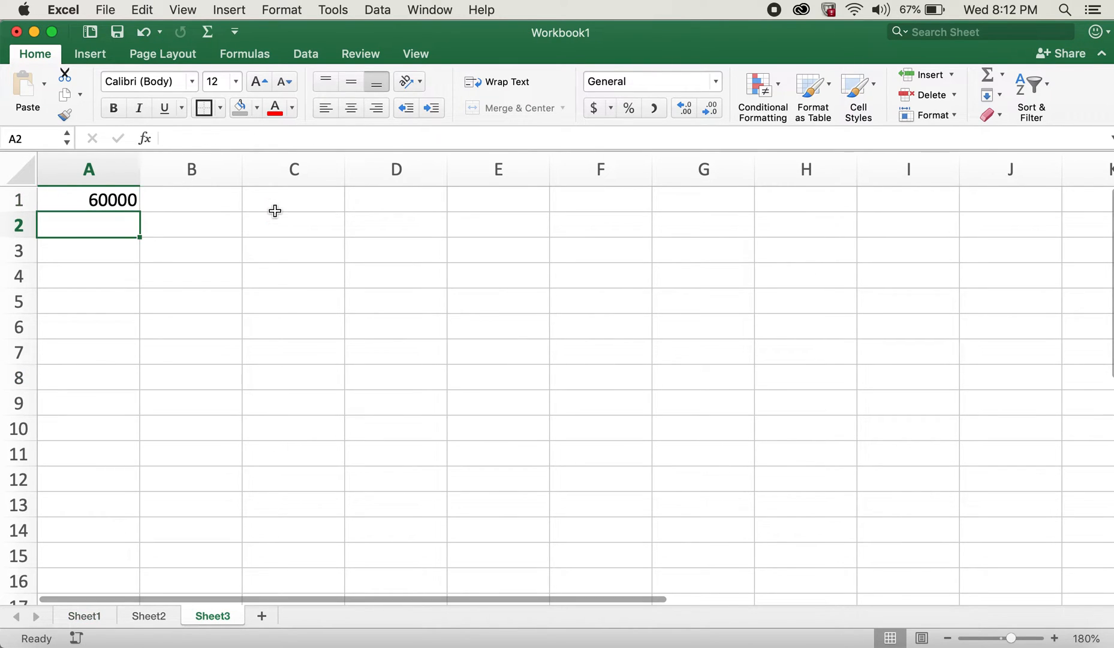
Step: Start an AVERAGE in A2 referencing Sheet1's monthly sales B3:B14
text(=a)
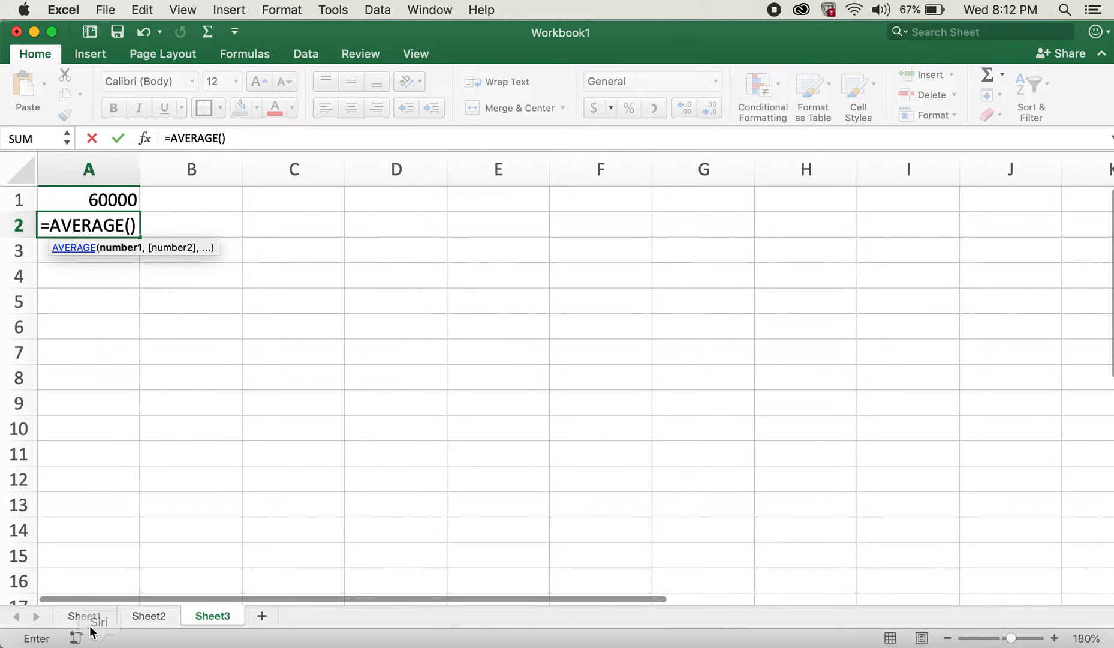
click(84, 615)
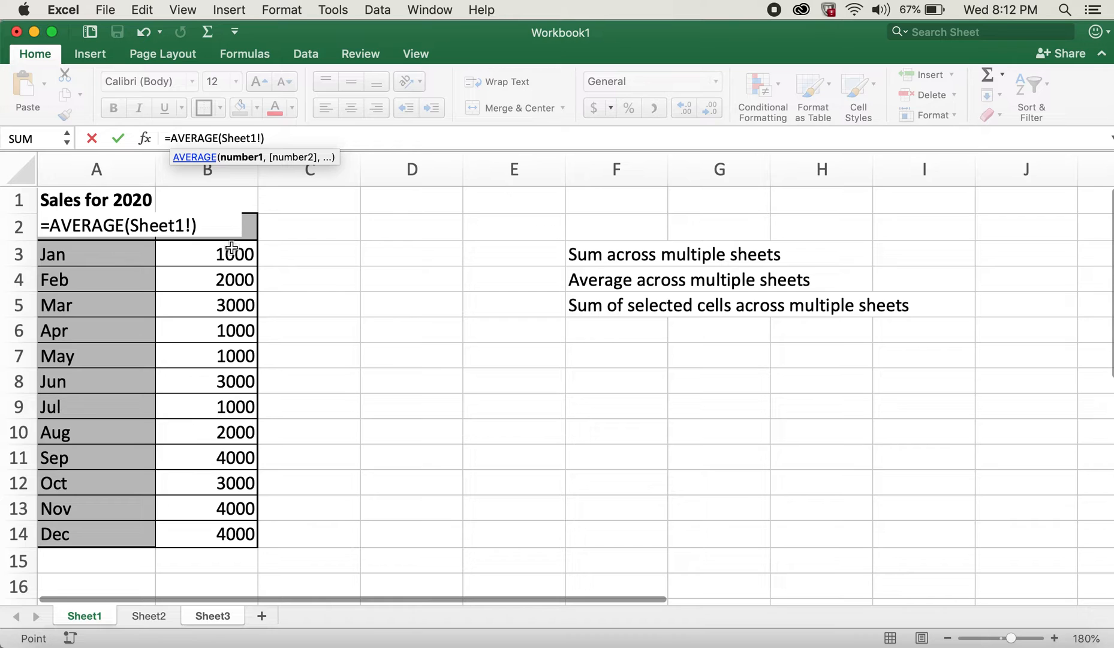
drag(207, 253, 206, 507)
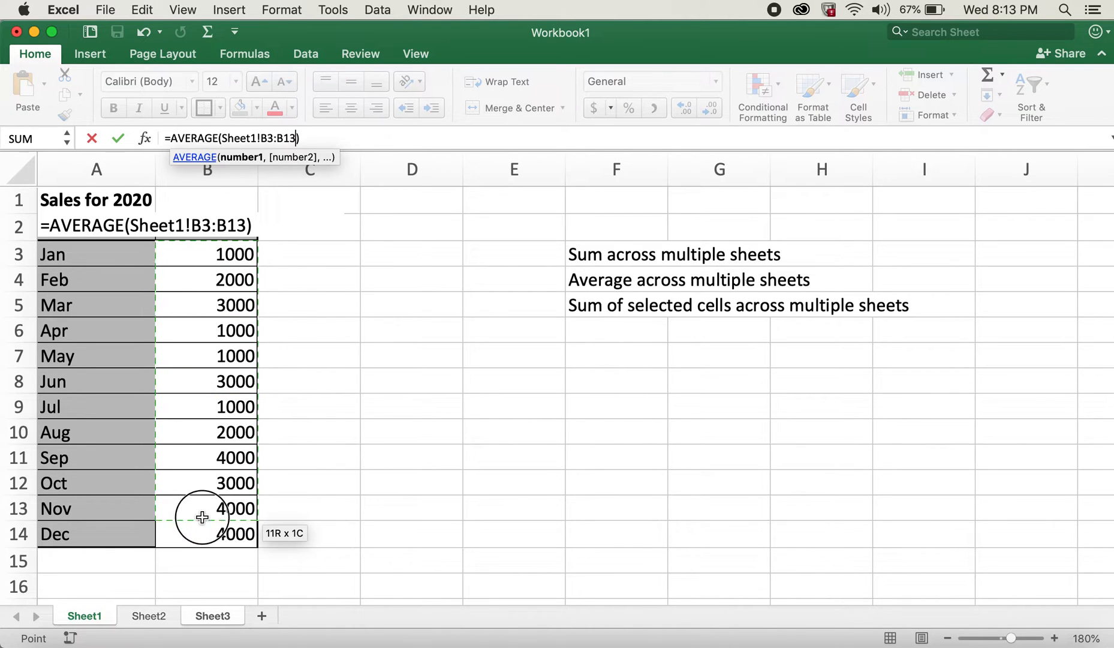
drag(202, 508, 205, 534)
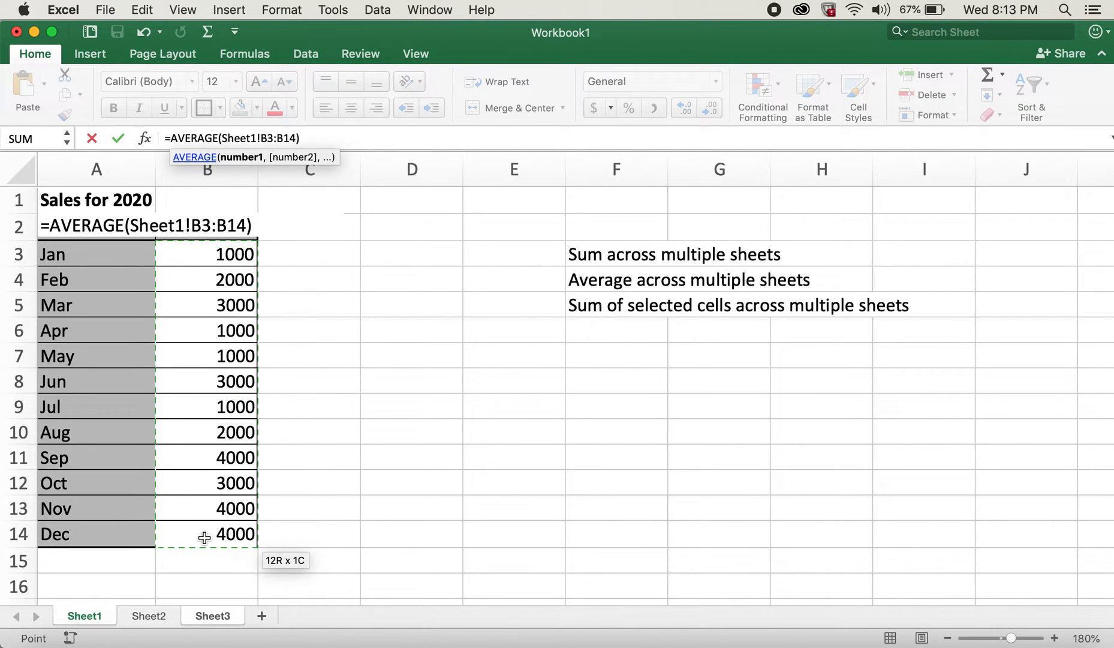
Step: Add Sheet2's B3:B14 to the average and complete it, giving 2500
text(,)
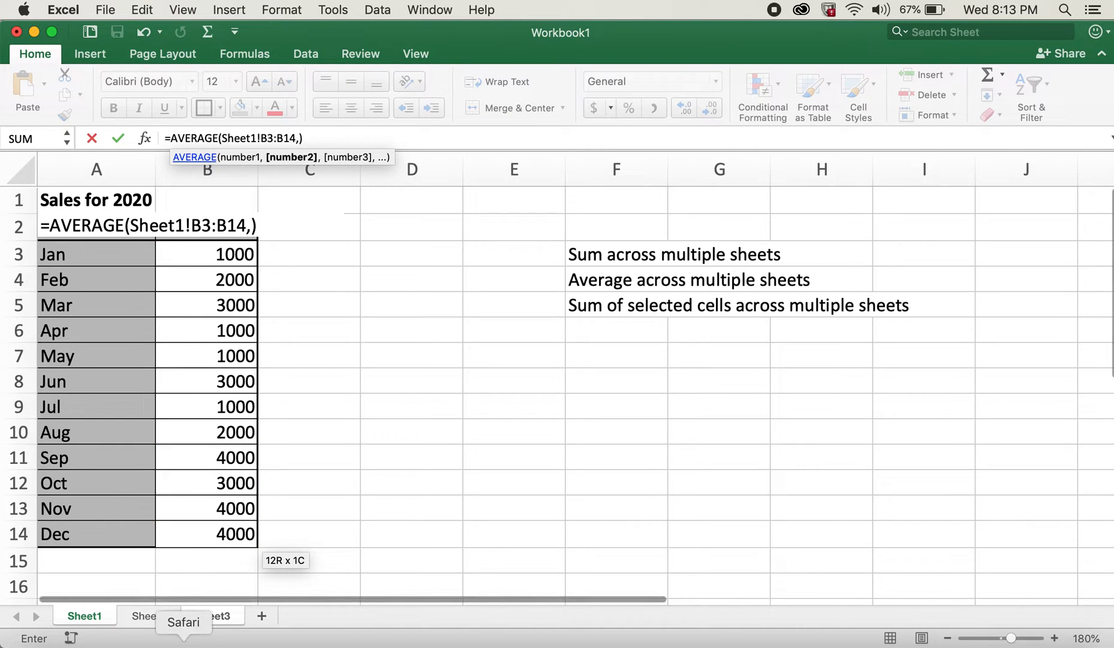
click(149, 615)
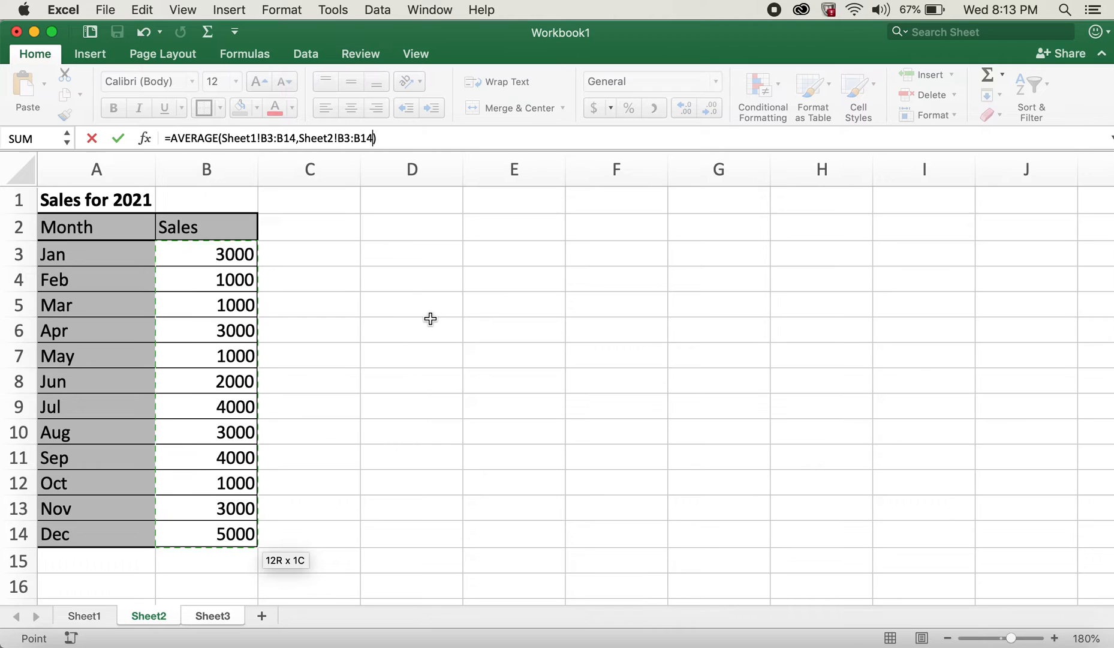
click(212, 614)
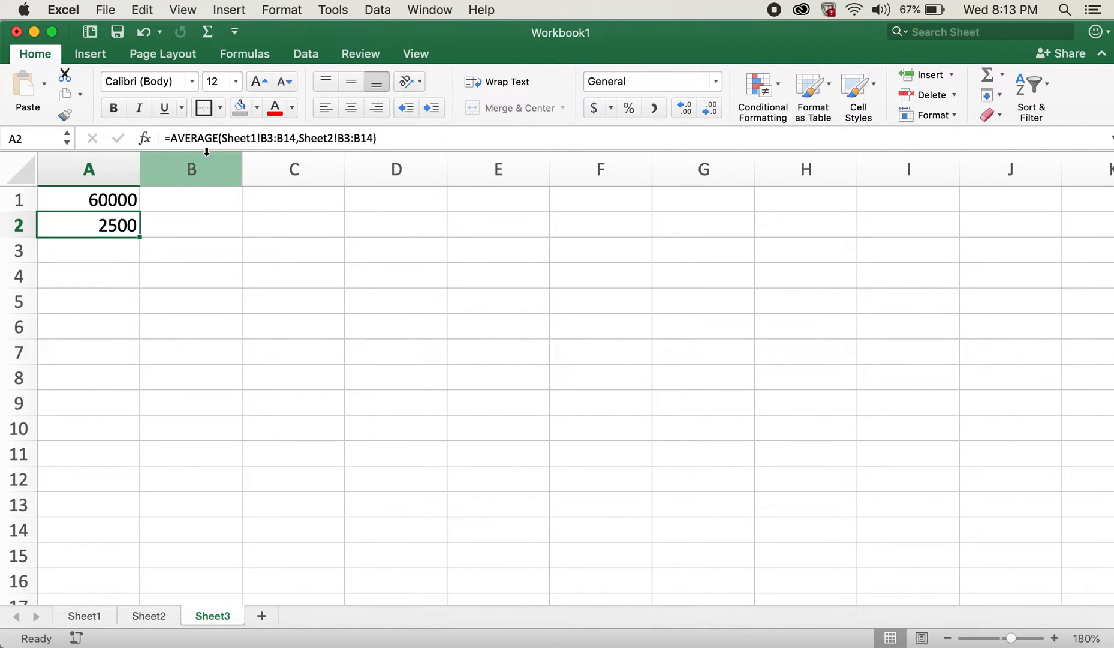
click(84, 616)
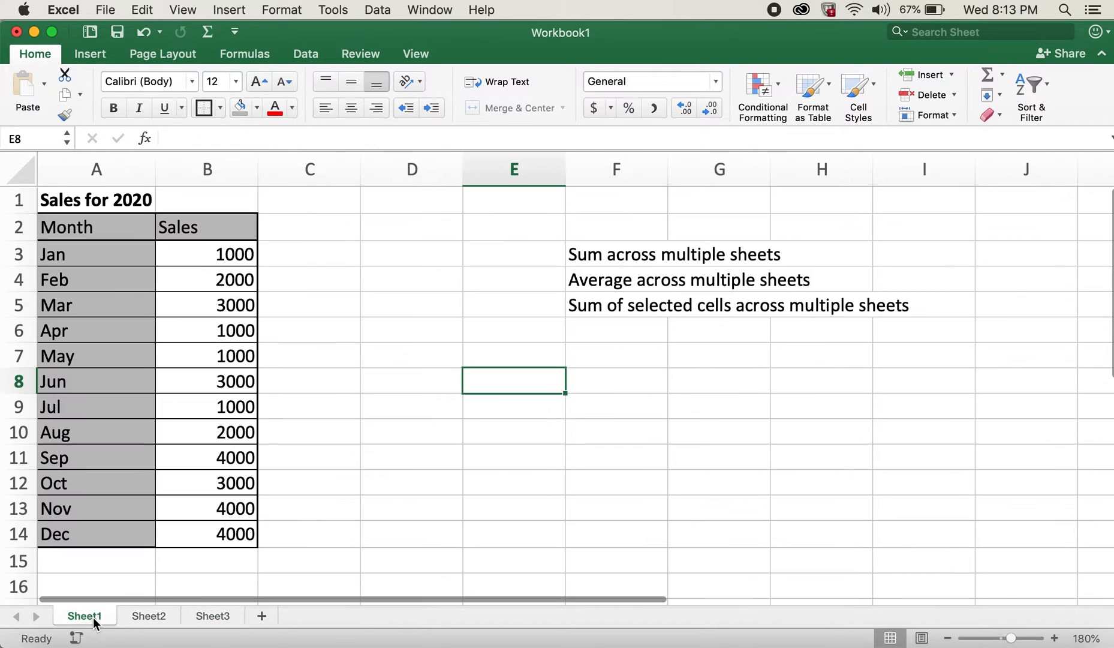
click(616, 304)
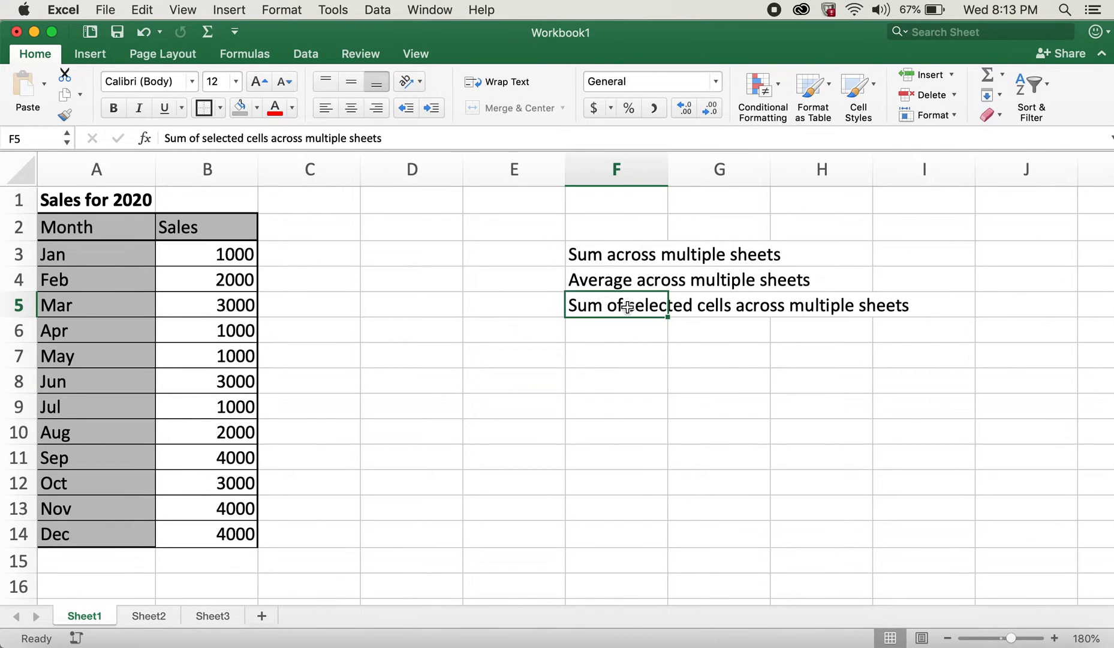
mouse_move(830, 315)
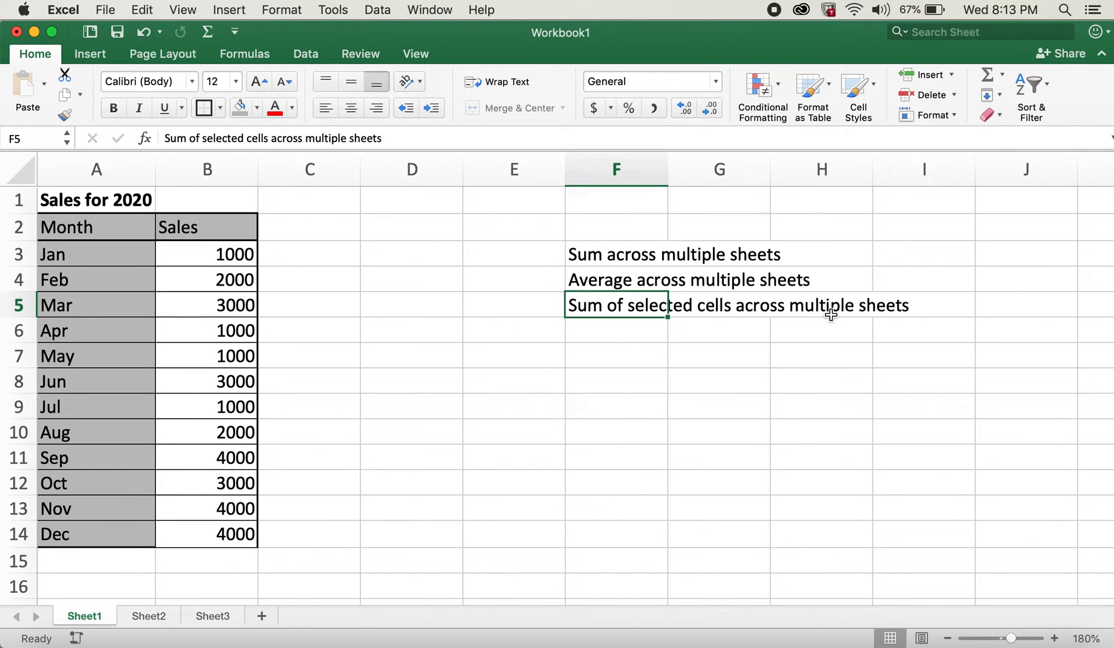
click(213, 616)
text(=)
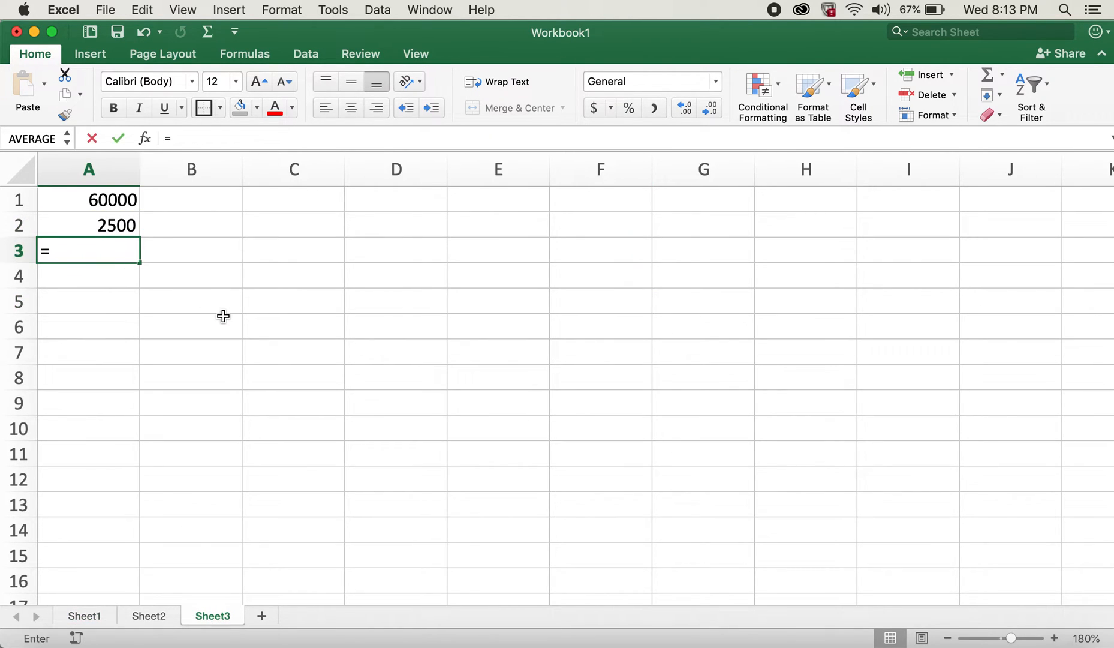
Step: Enter a SUM in A3 of cell B8 across Sheet1:Sheet2, giving 5000
text(sum()
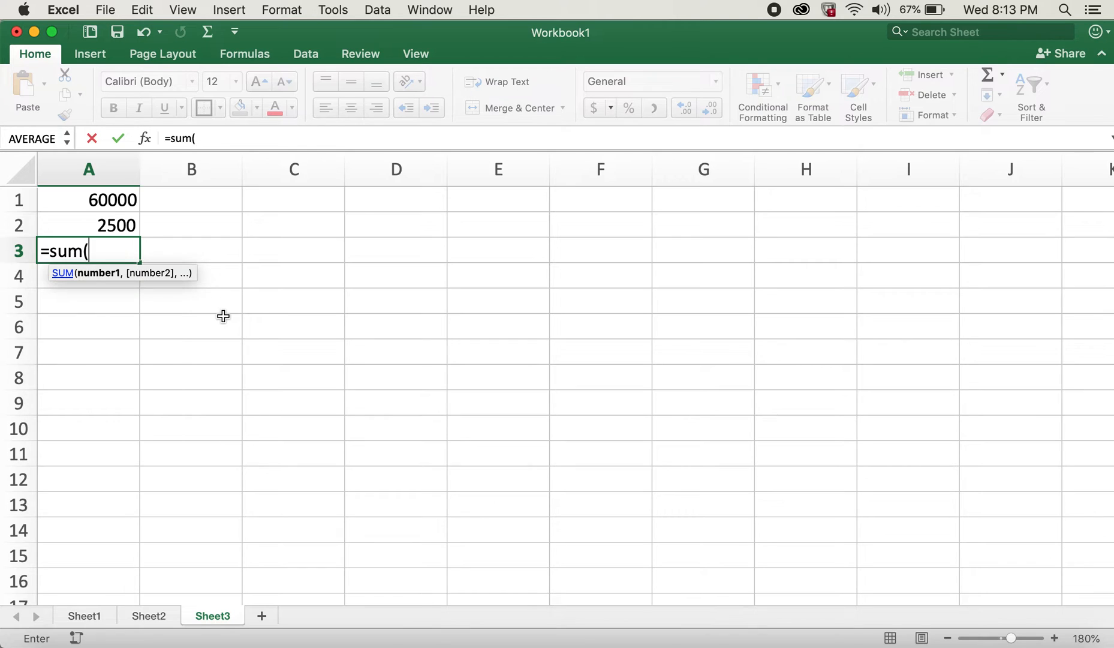
text())
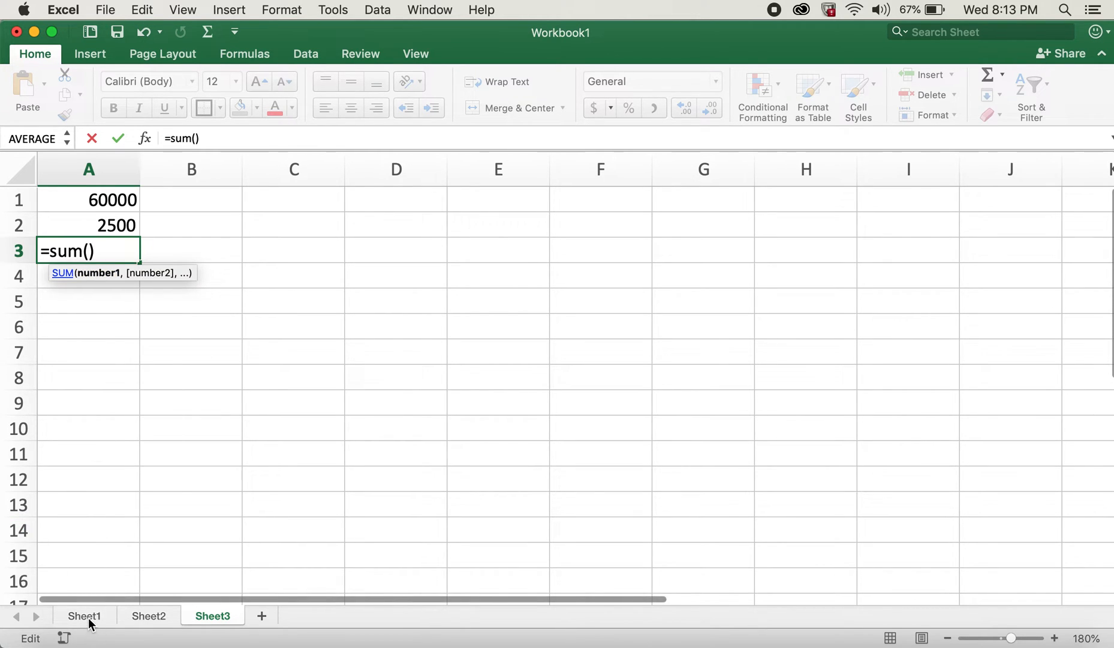
click(84, 615)
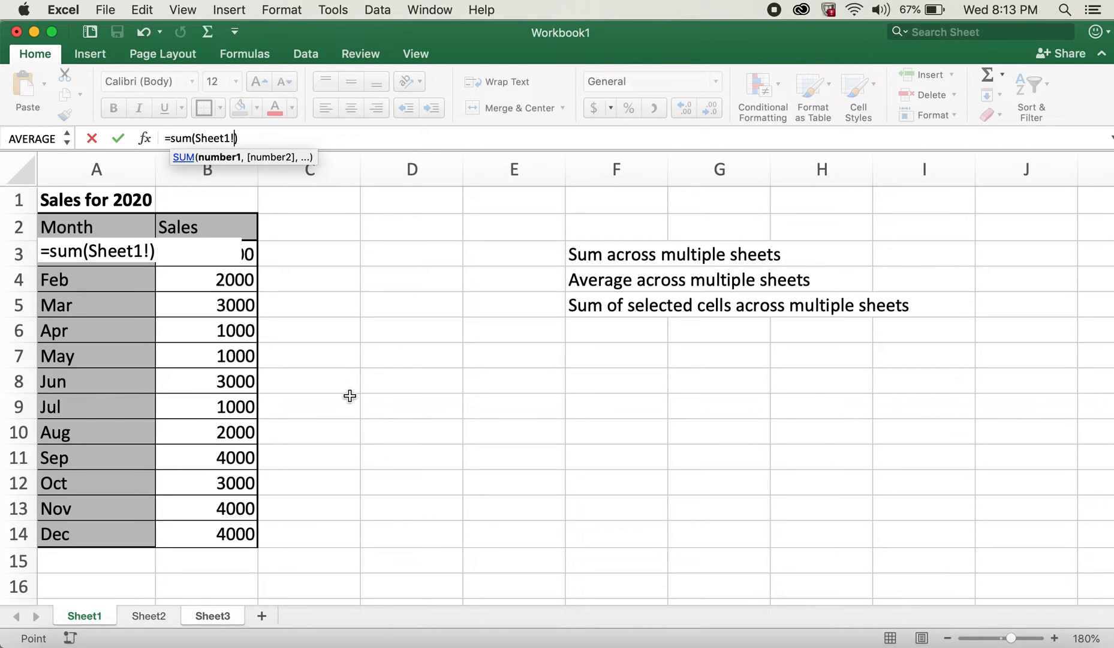
mouse_move(203, 359)
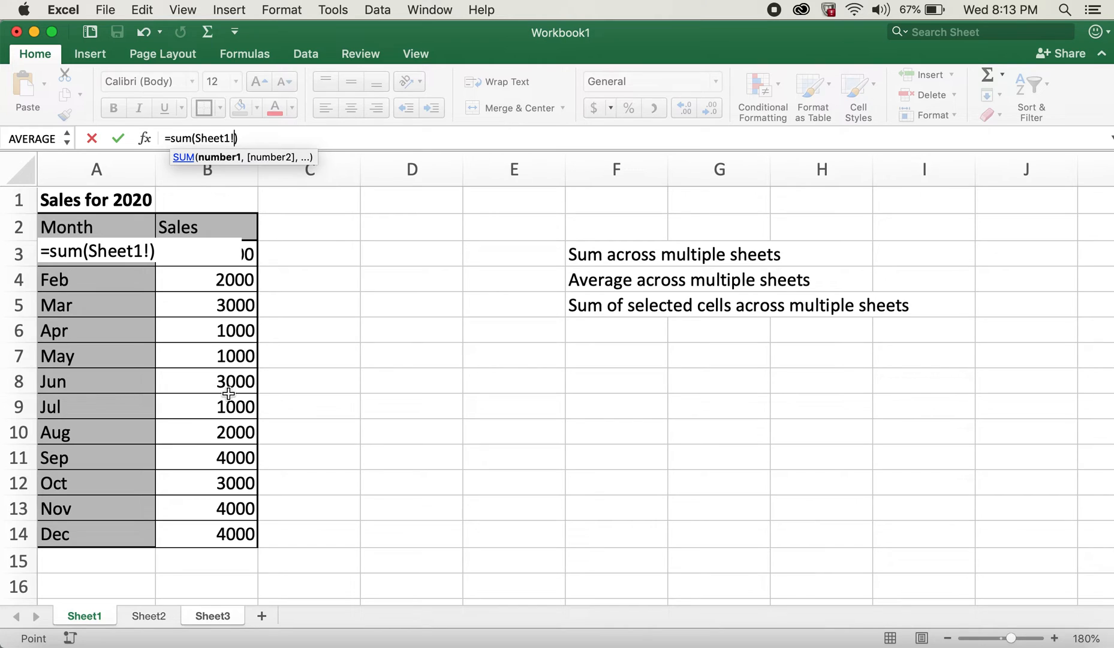
mouse_move(228, 389)
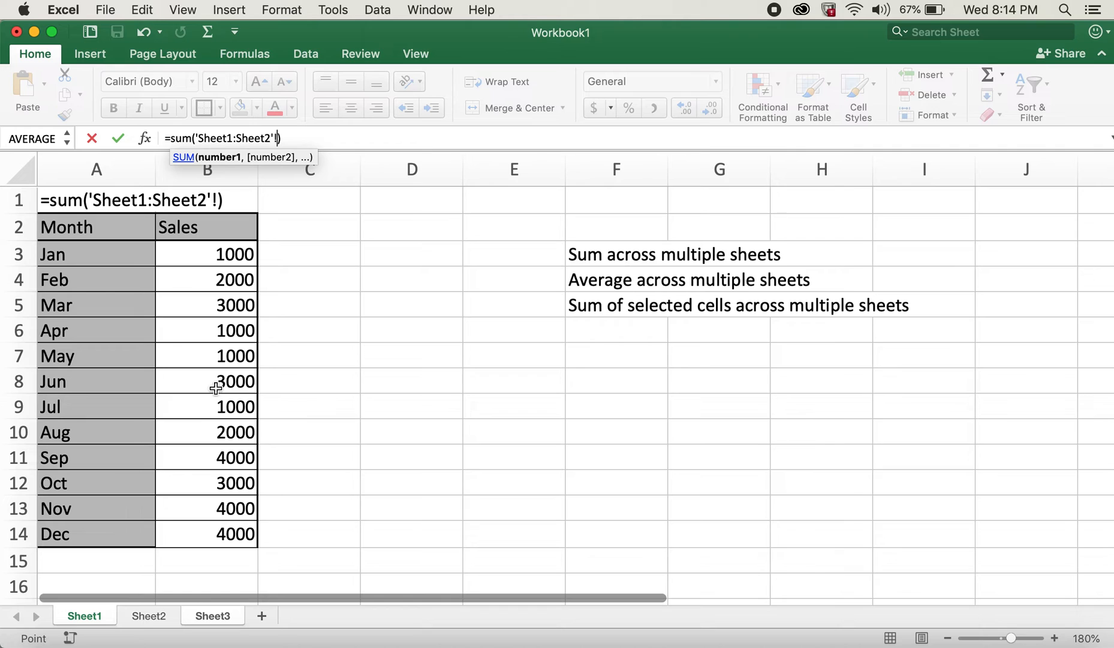
mouse_move(219, 383)
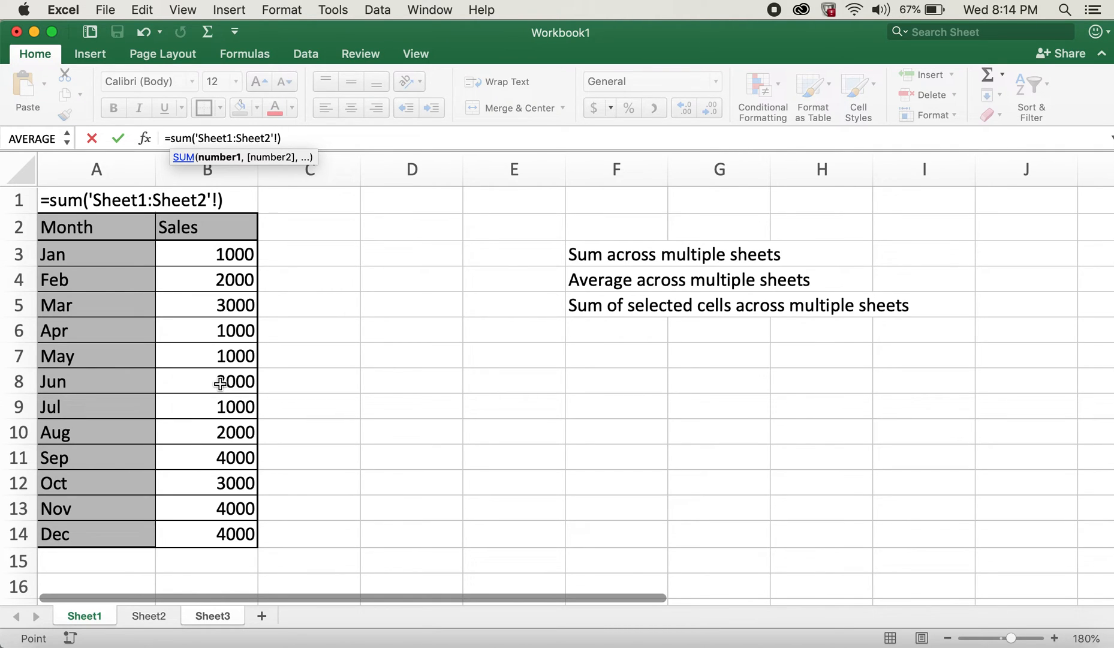
click(207, 380)
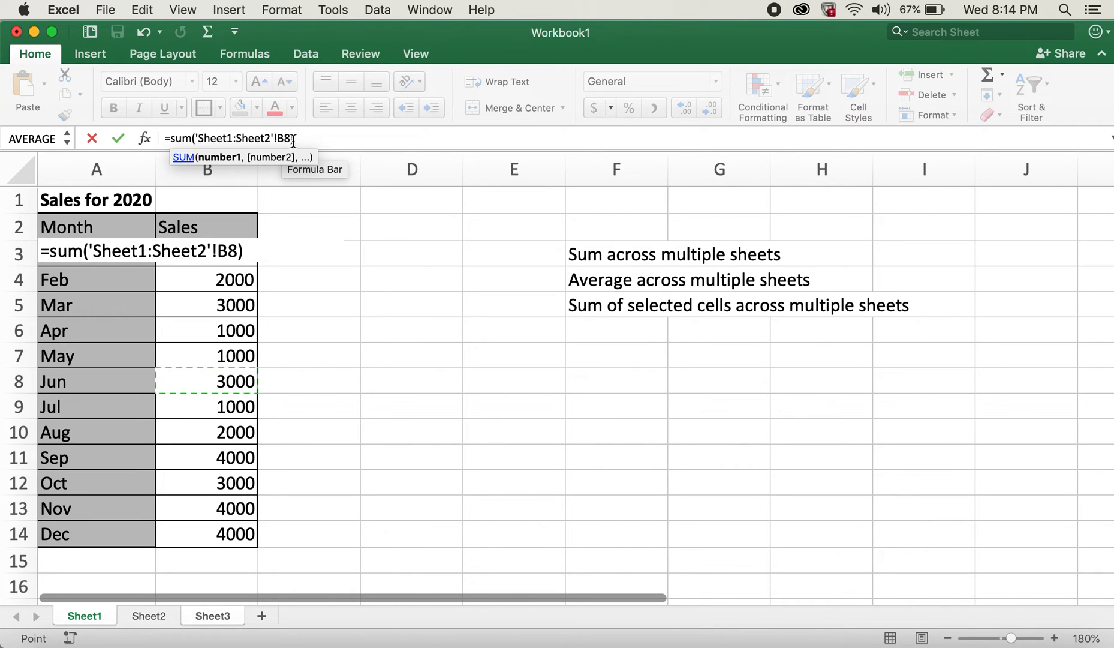
mouse_move(541, 211)
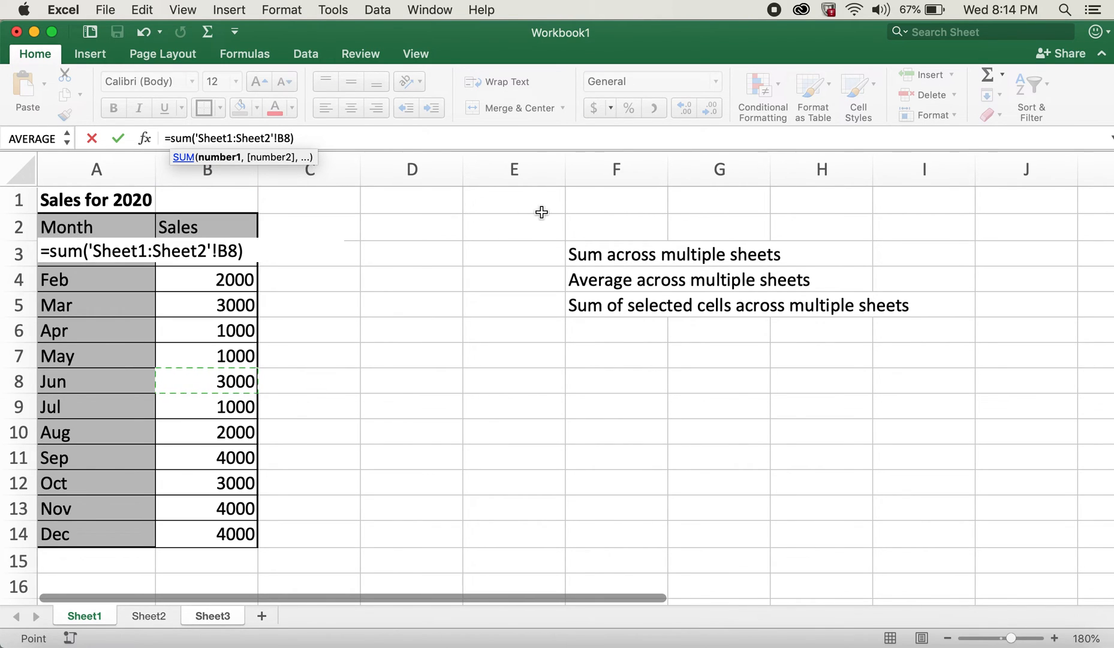
click(211, 616)
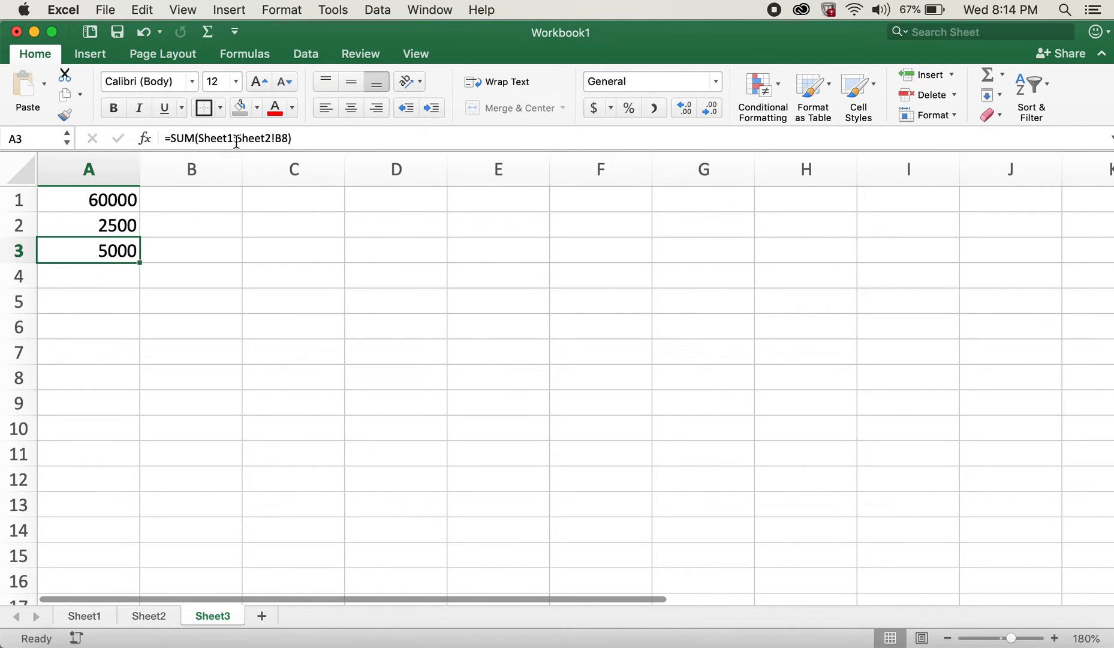
mouse_move(260, 150)
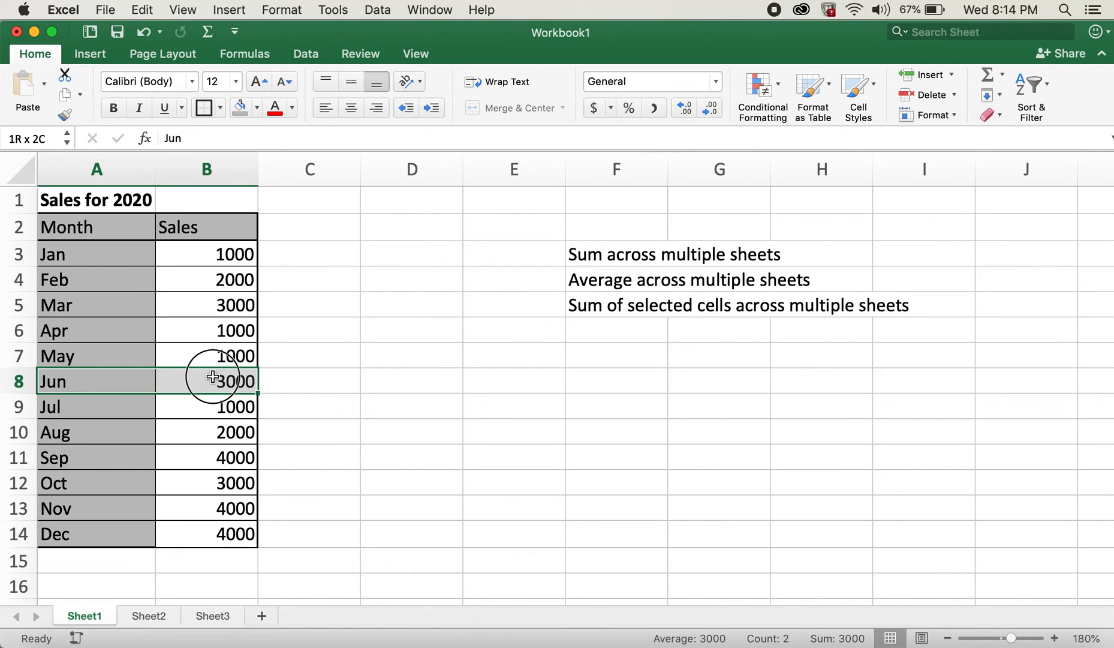
click(149, 616)
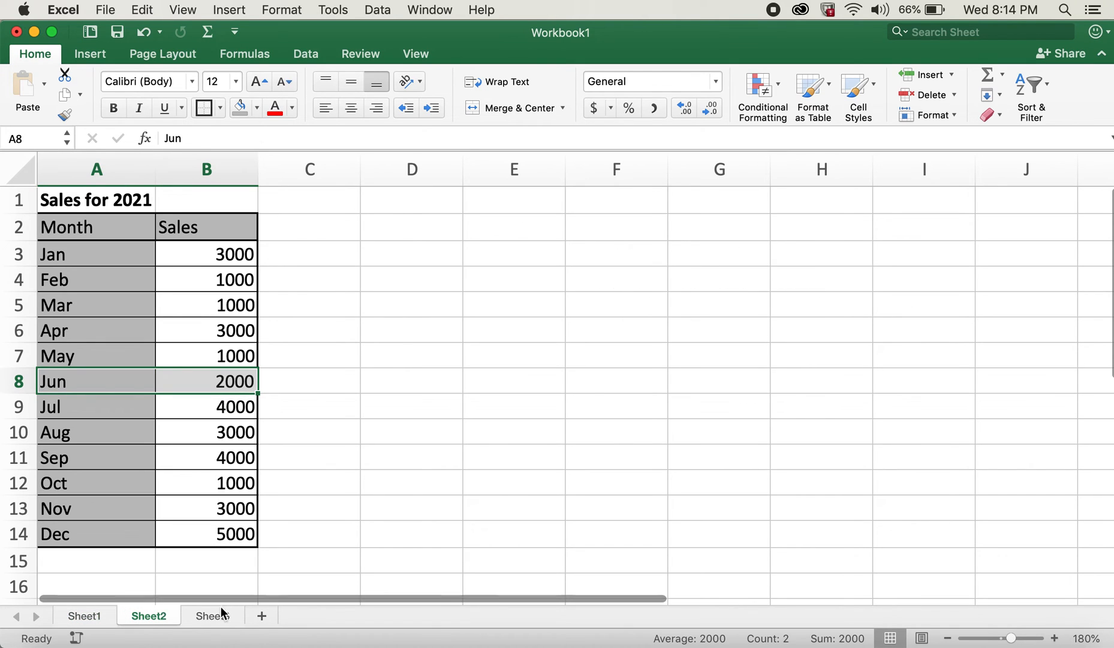
click(212, 615)
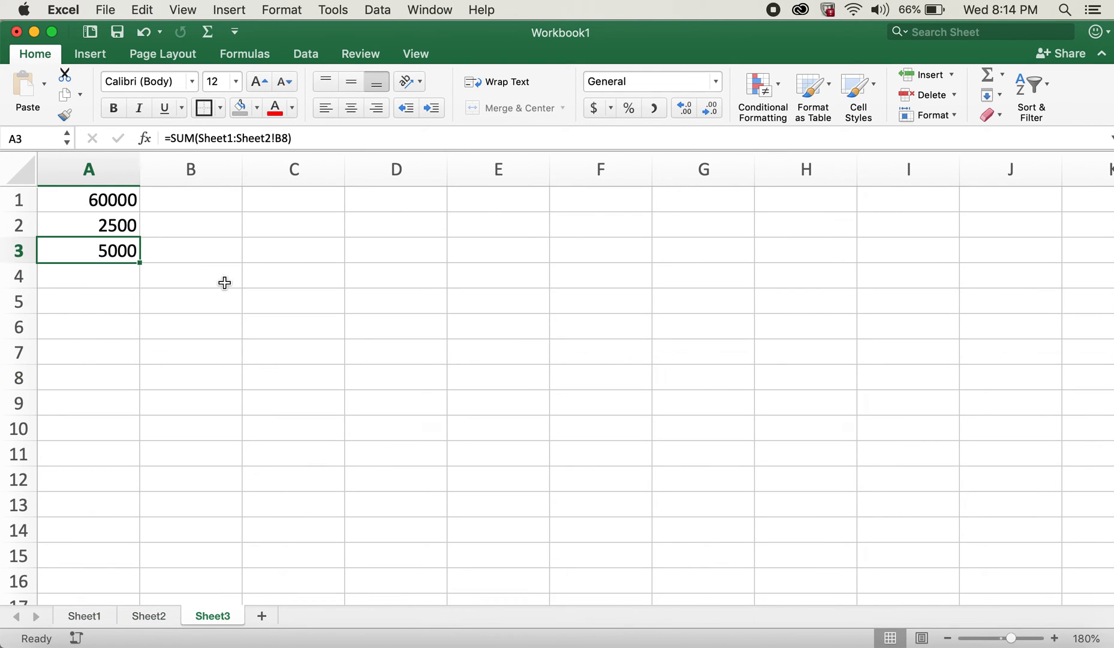
mouse_move(210, 292)
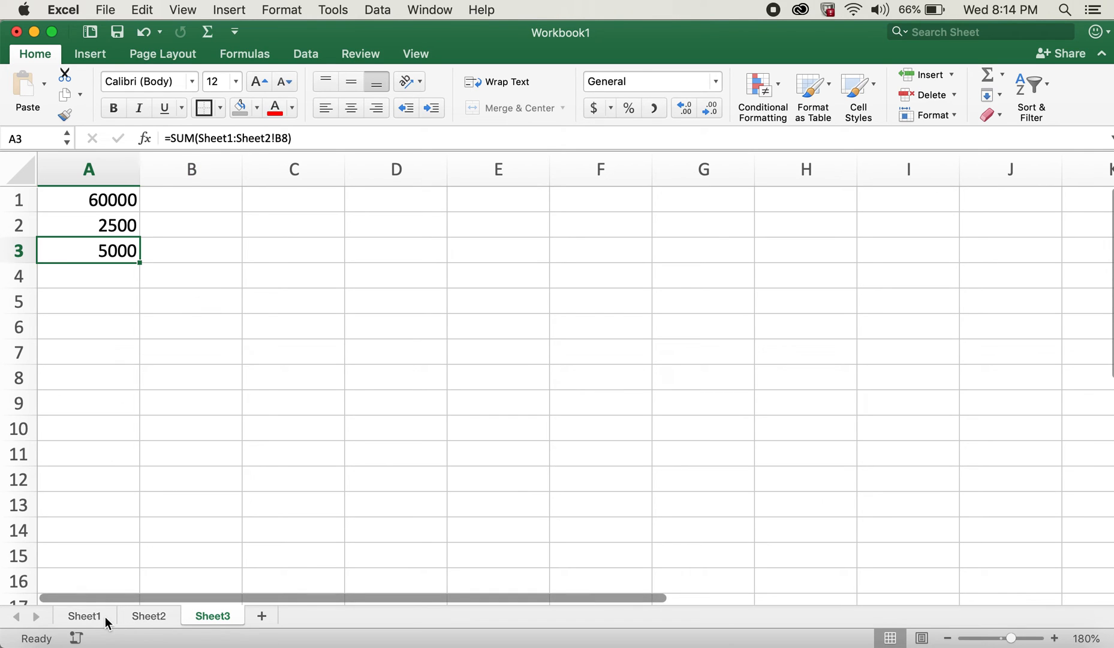
Step: Switch between Sheet1 and Sheet3, ending on the 2020 sales table
click(84, 616)
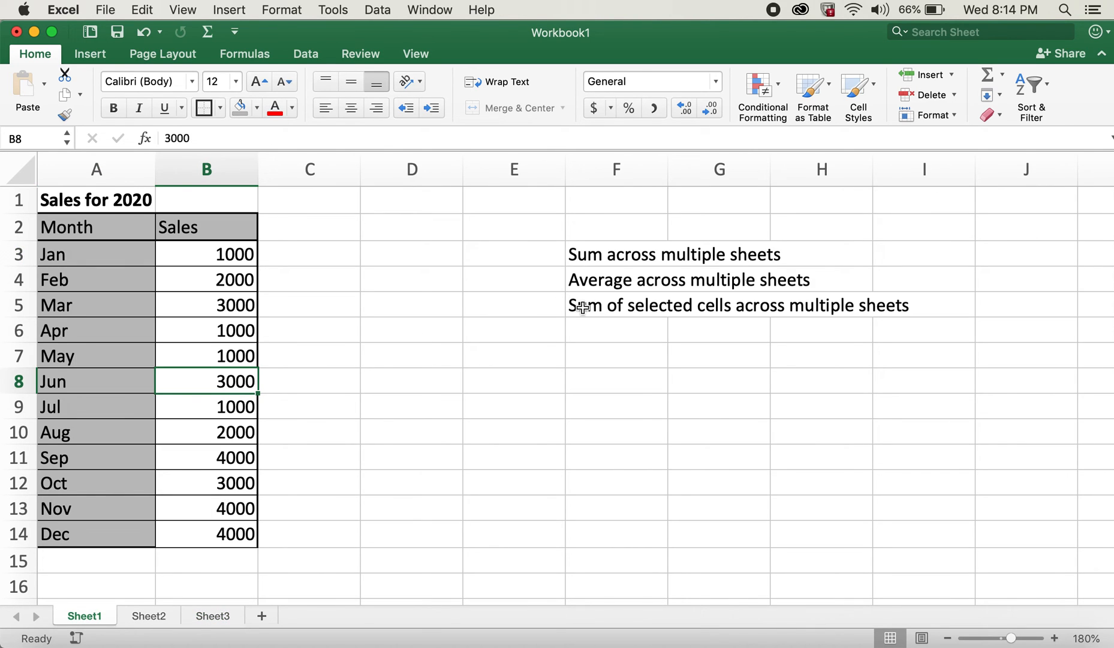
mouse_move(468, 536)
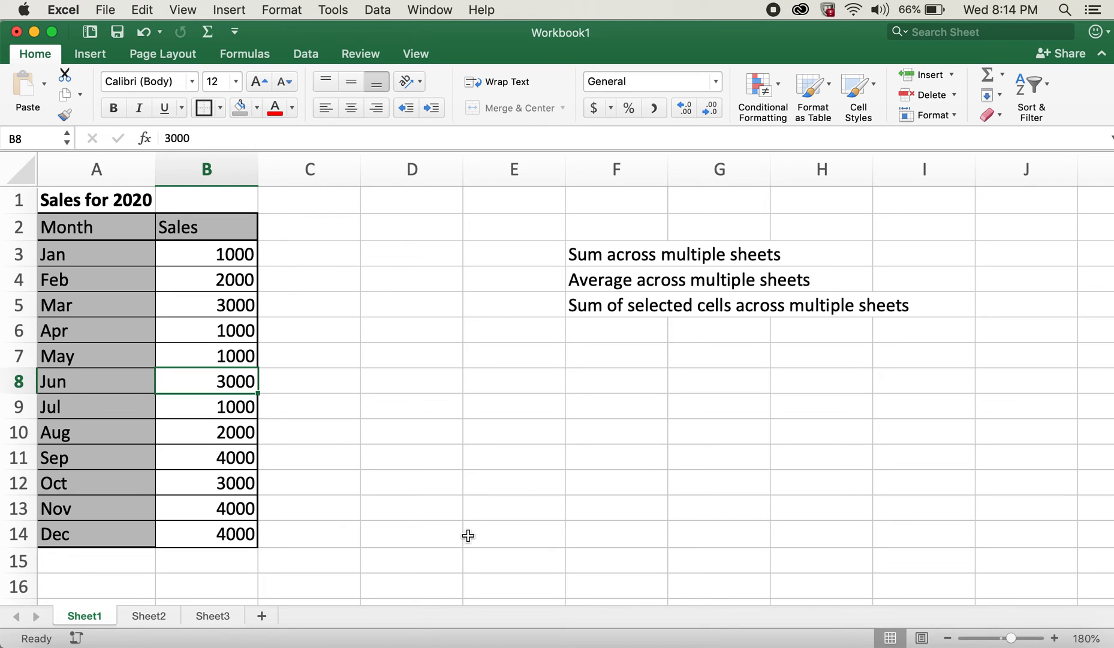
click(212, 616)
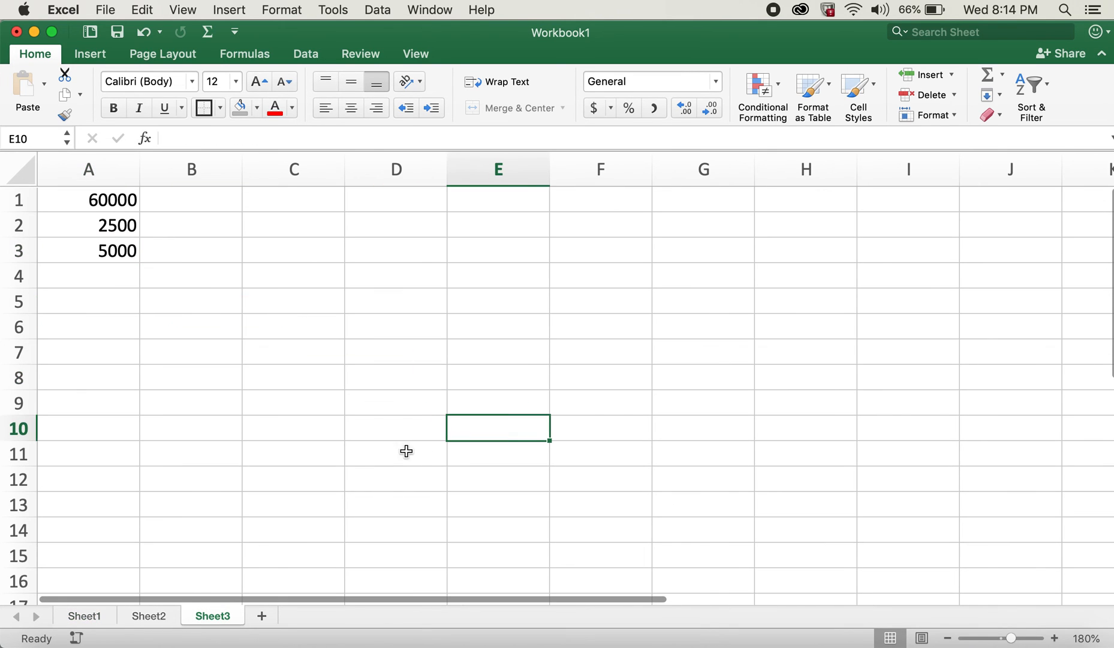
click(84, 615)
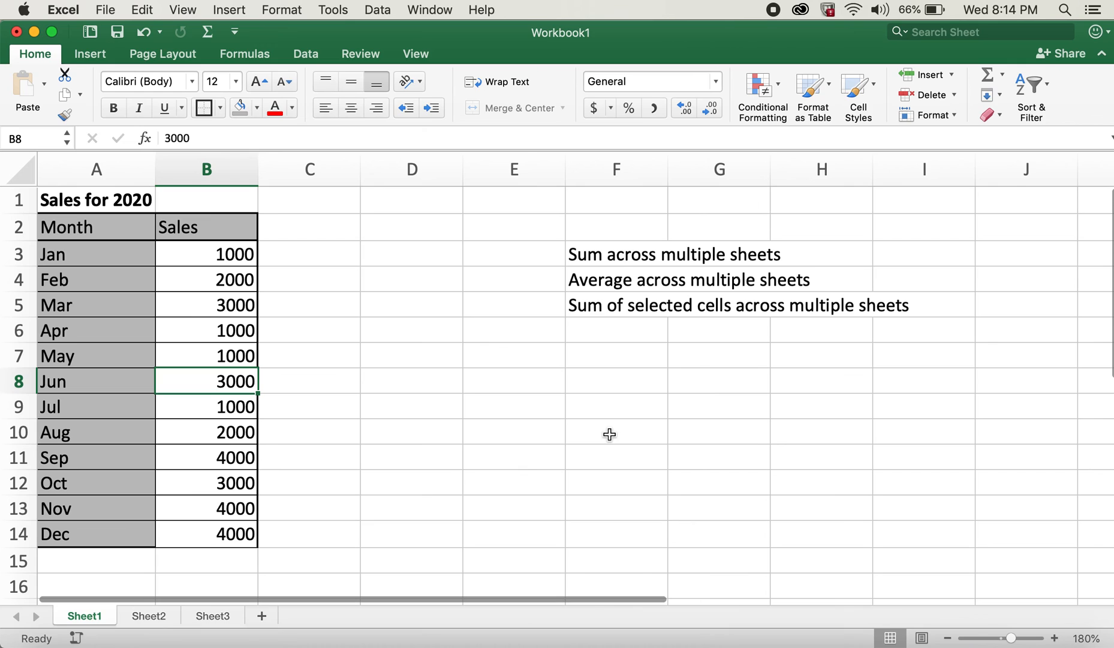
mouse_move(877, 377)
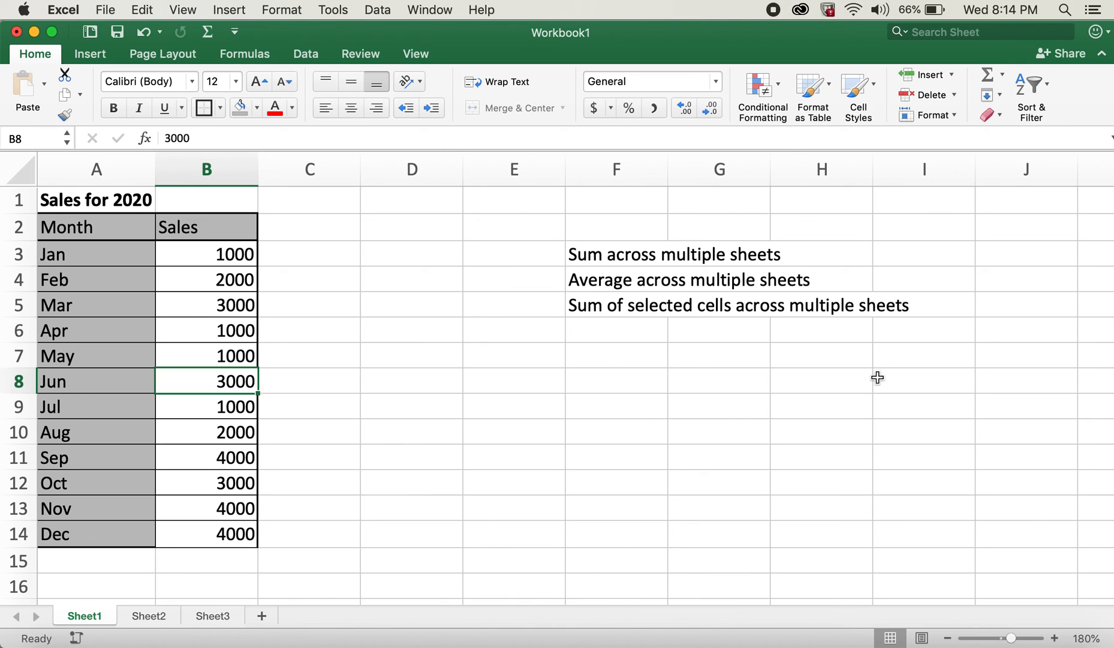